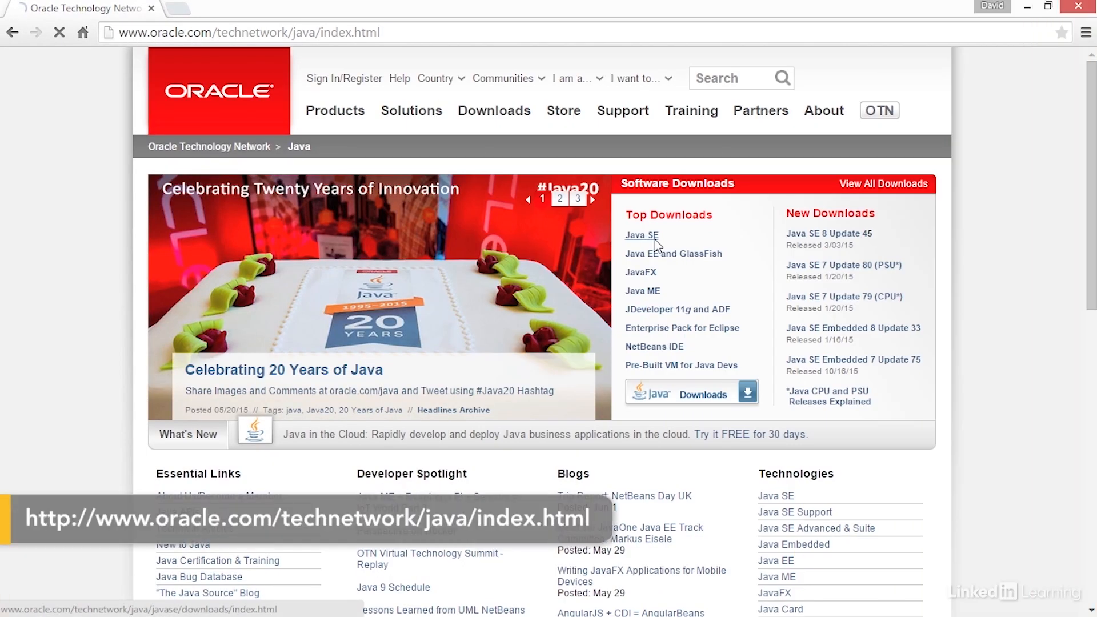
Navigate from Oracle's Java page to the JDK 8u45 downloads list with the Windows x64 installer
left_click(640, 235)
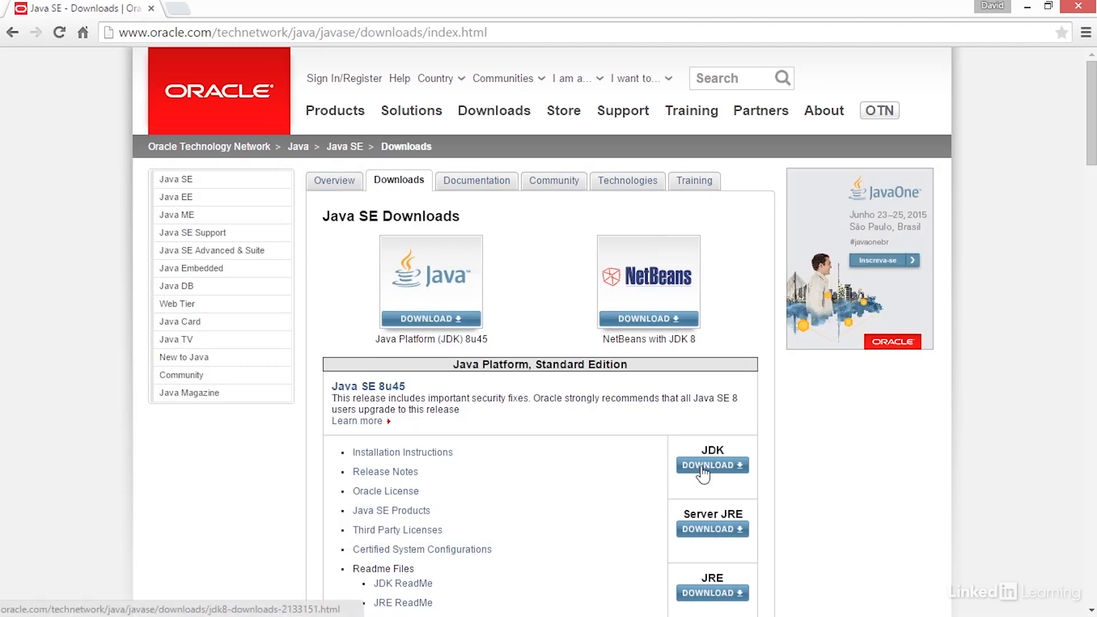
left_click(712, 465)
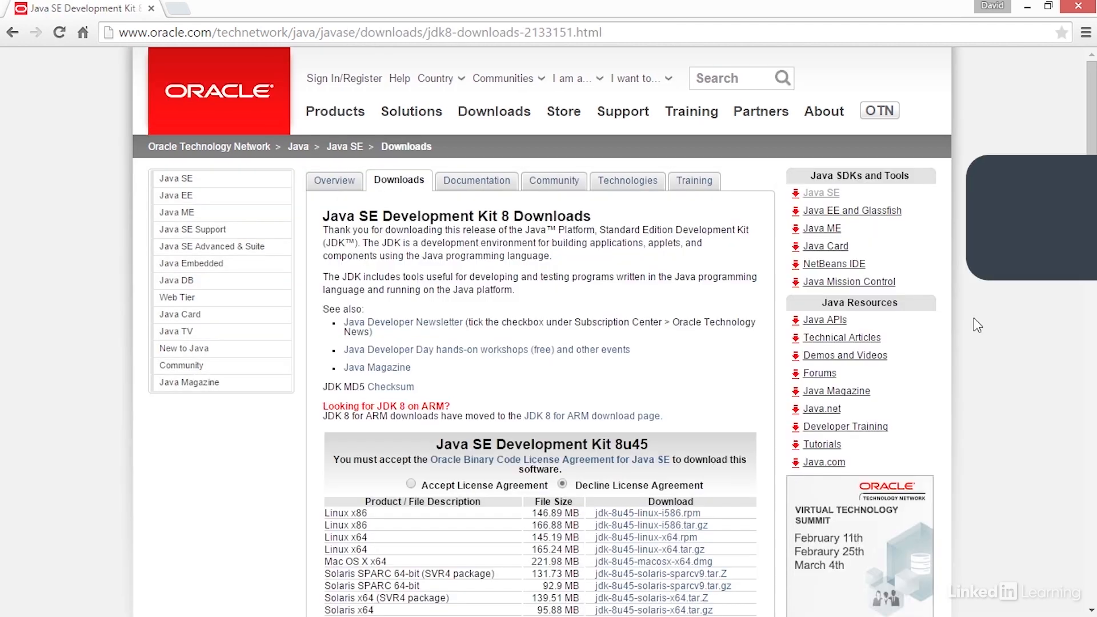
scroll("down", 3)
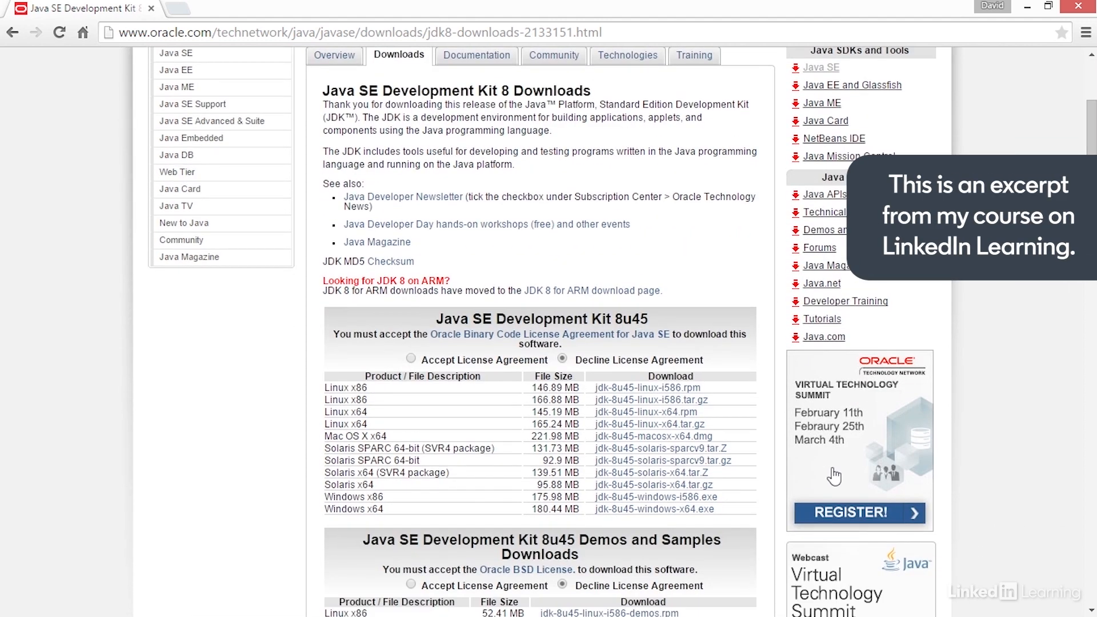
mouse_move(505, 505)
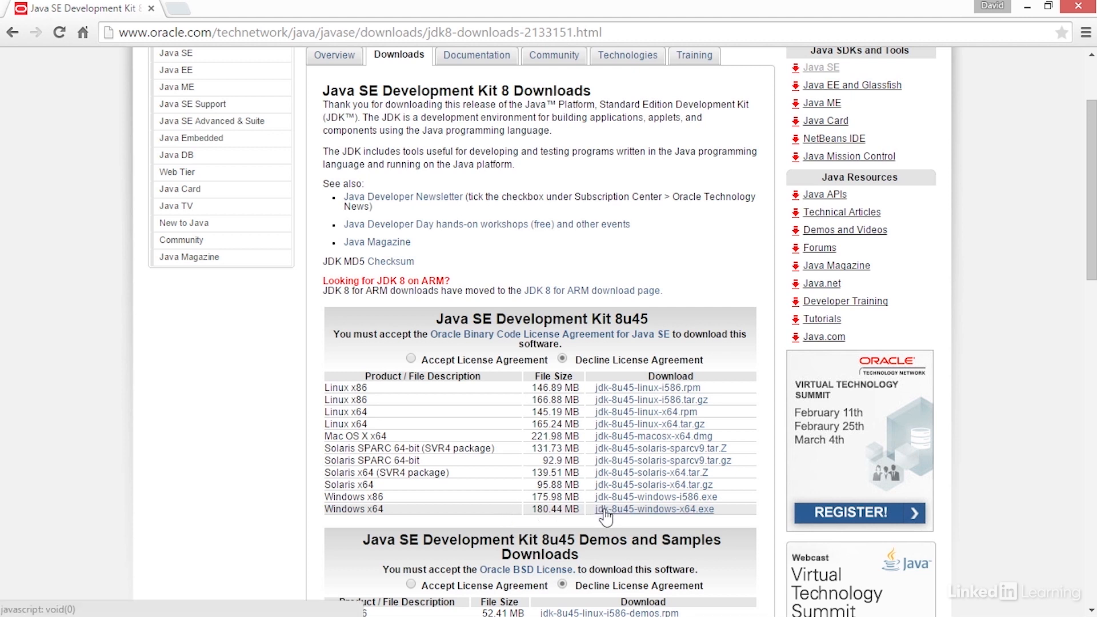
mouse_move(877, 172)
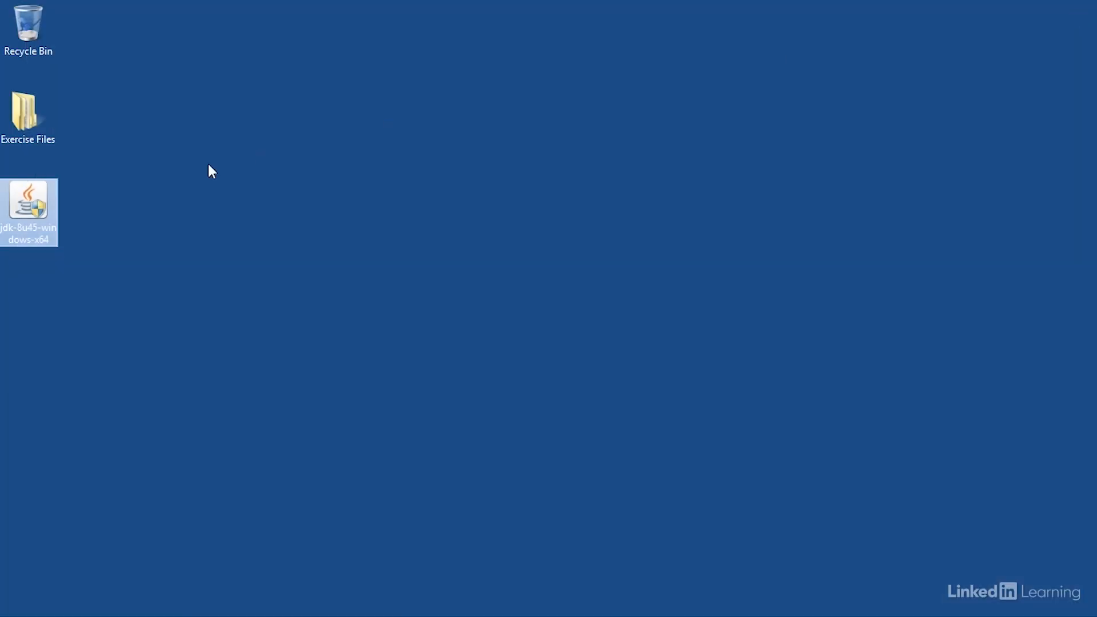
Run jdk-8u45-windows-x64 from the desktop and allow it through User Account Control
double_click(27, 202)
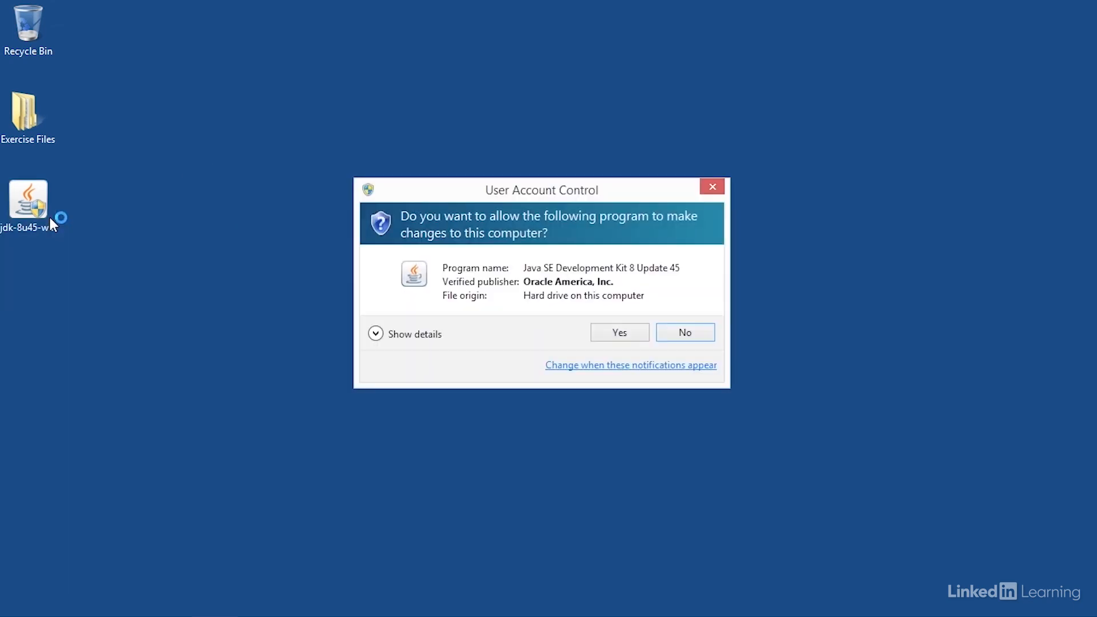
mouse_move(500, 313)
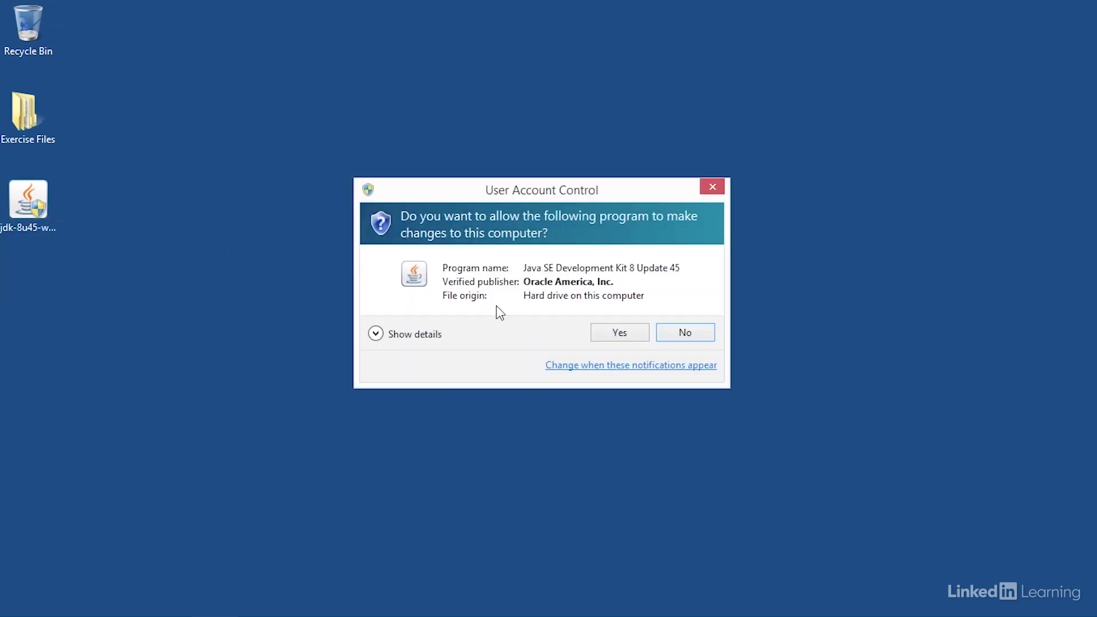
left_click(618, 331)
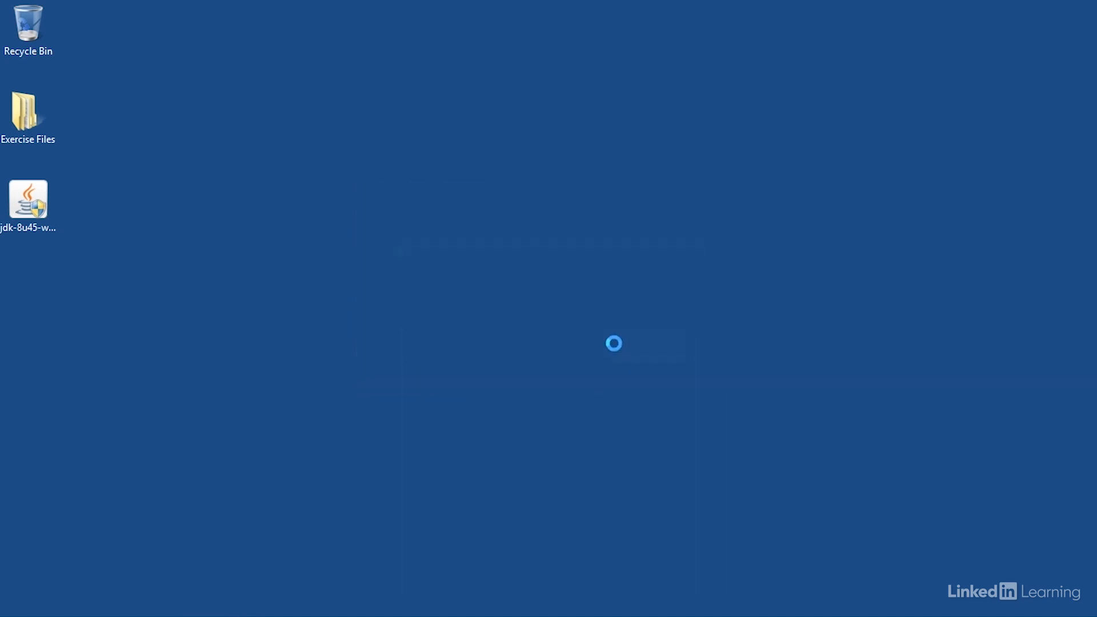
double_click(27, 197)
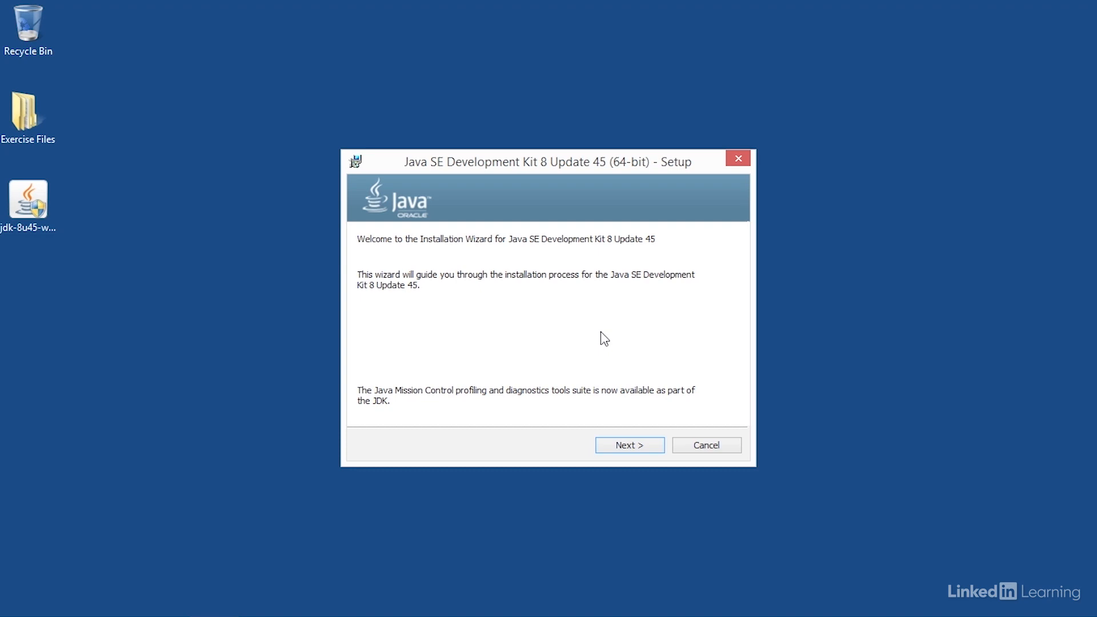
mouse_move(612, 418)
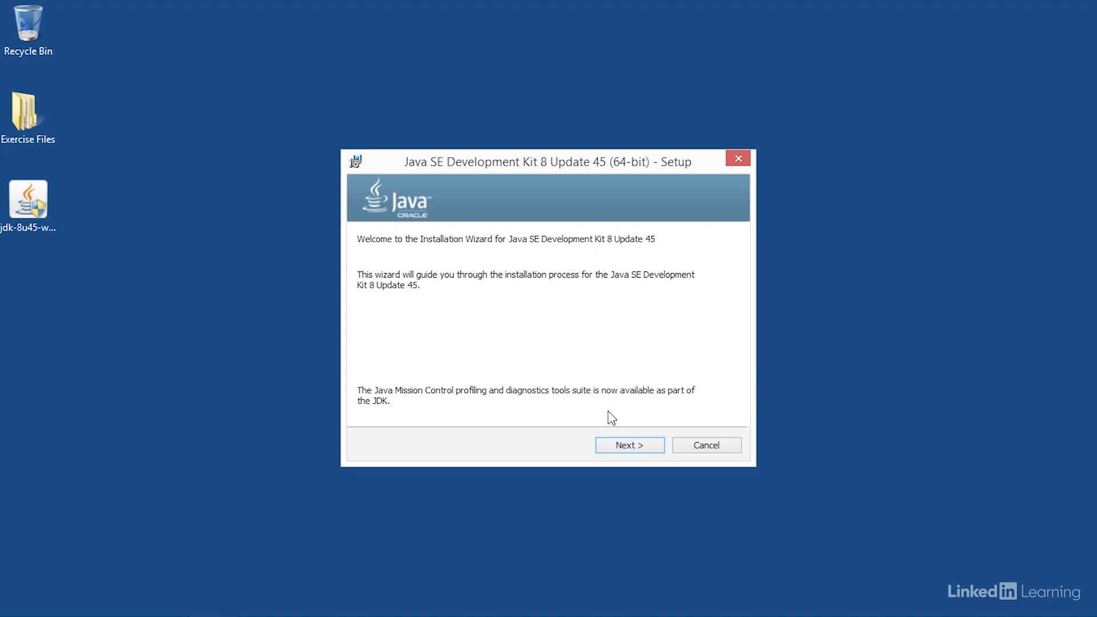
Keep Development Tools, Source Code, Public JRE and the jdk1.8.0_45 folder, and proceed
left_click(629, 445)
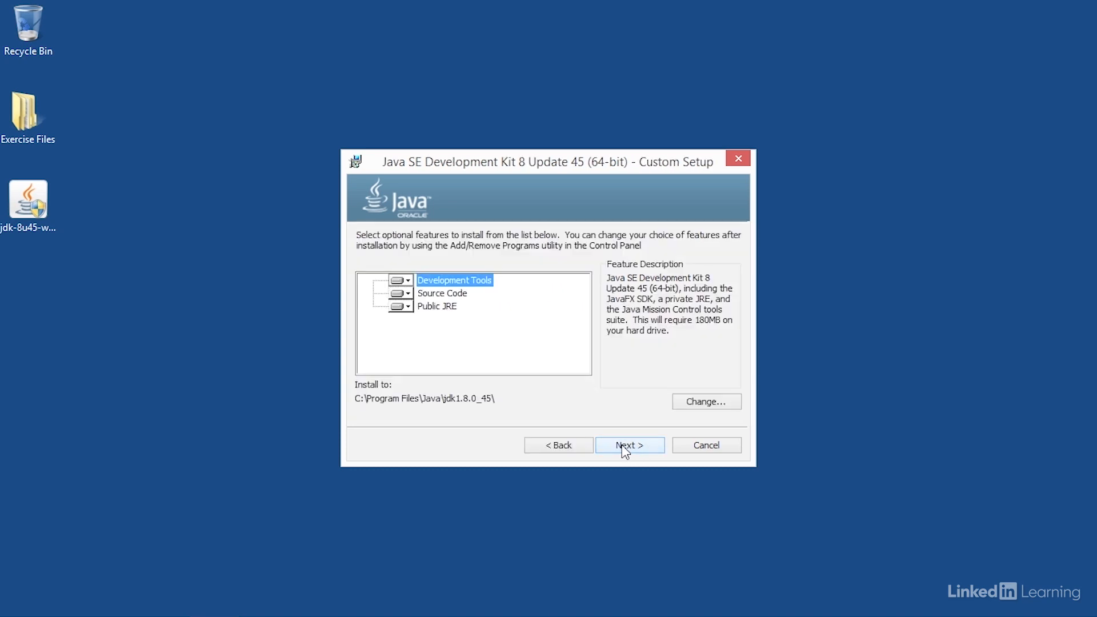
mouse_move(494, 423)
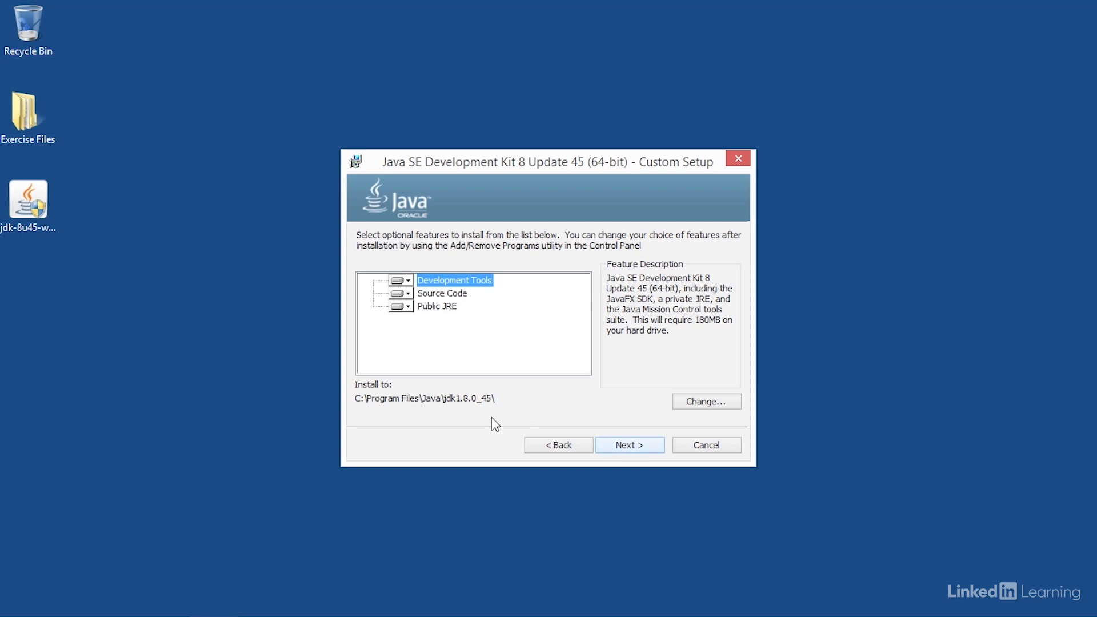
mouse_move(447, 408)
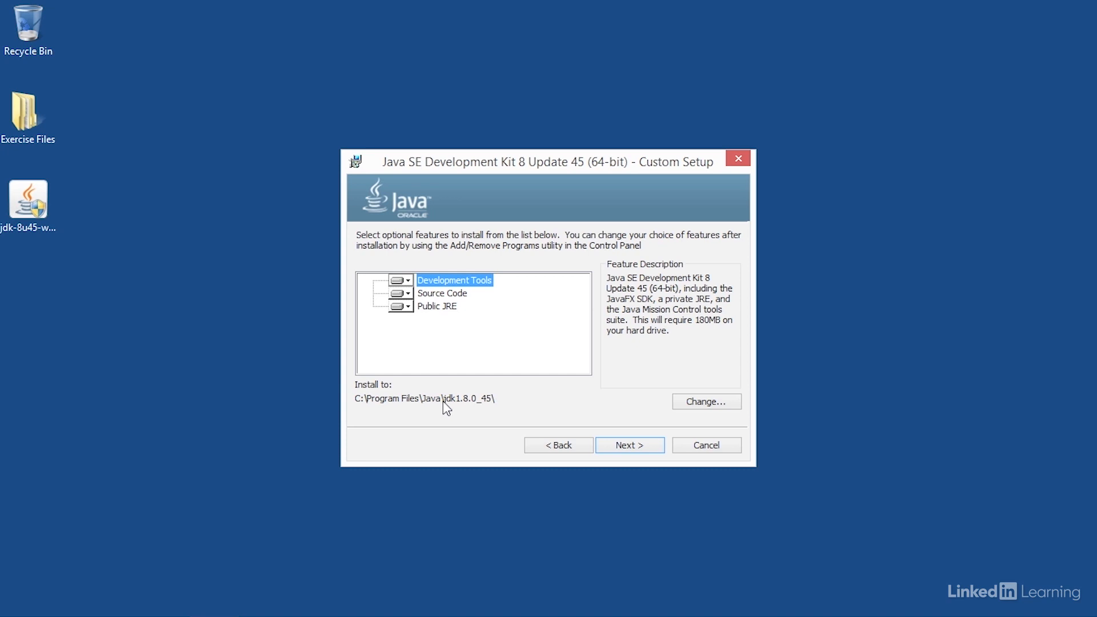
mouse_move(466, 413)
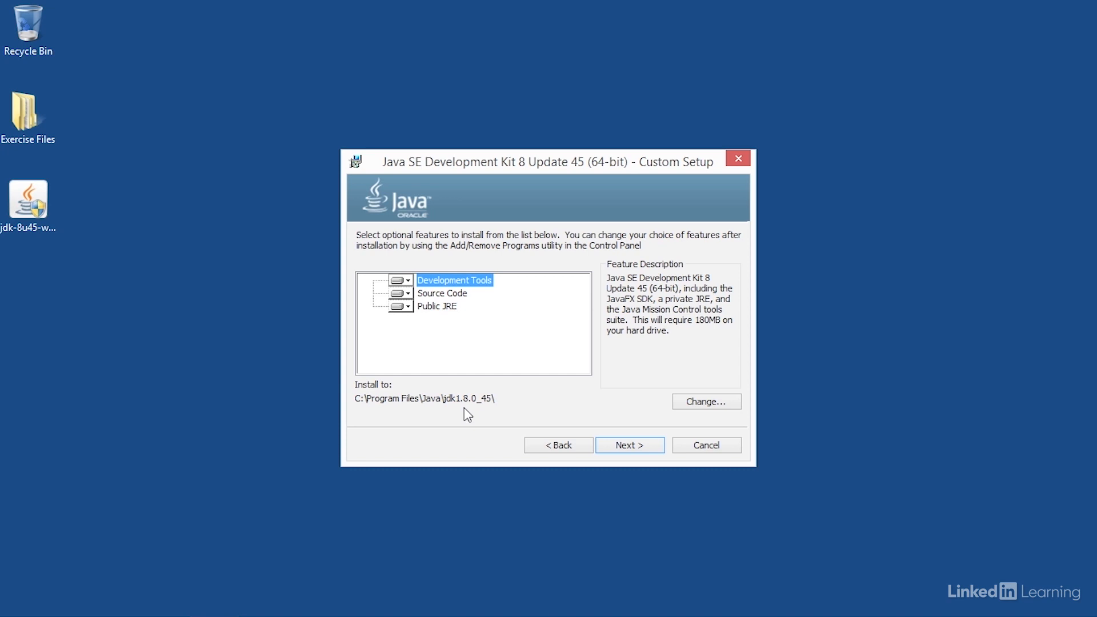
mouse_move(488, 413)
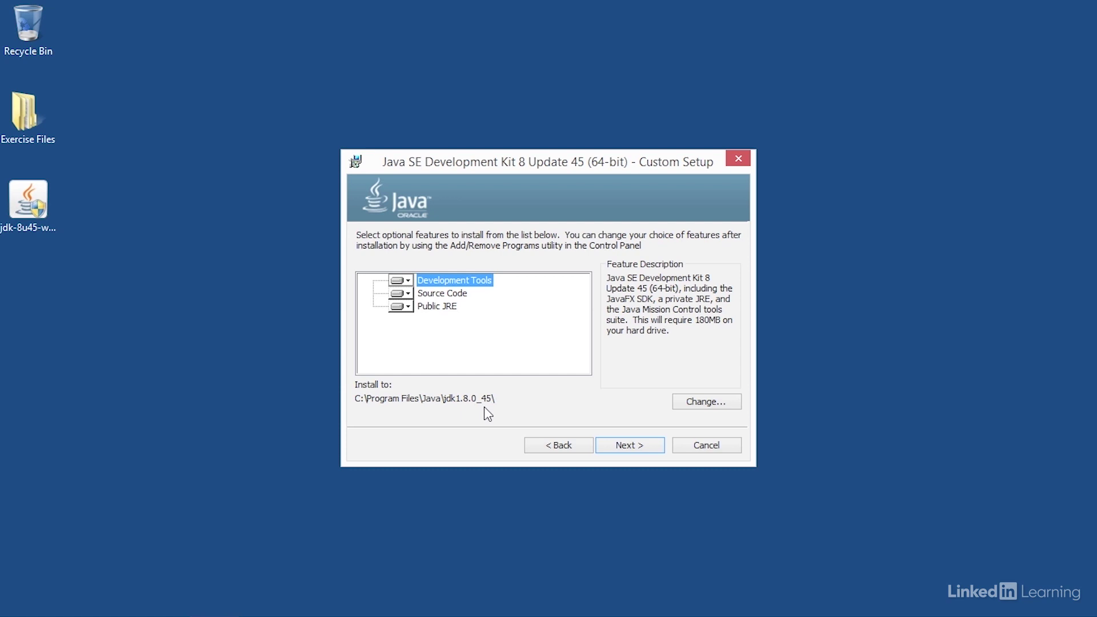
mouse_move(643, 430)
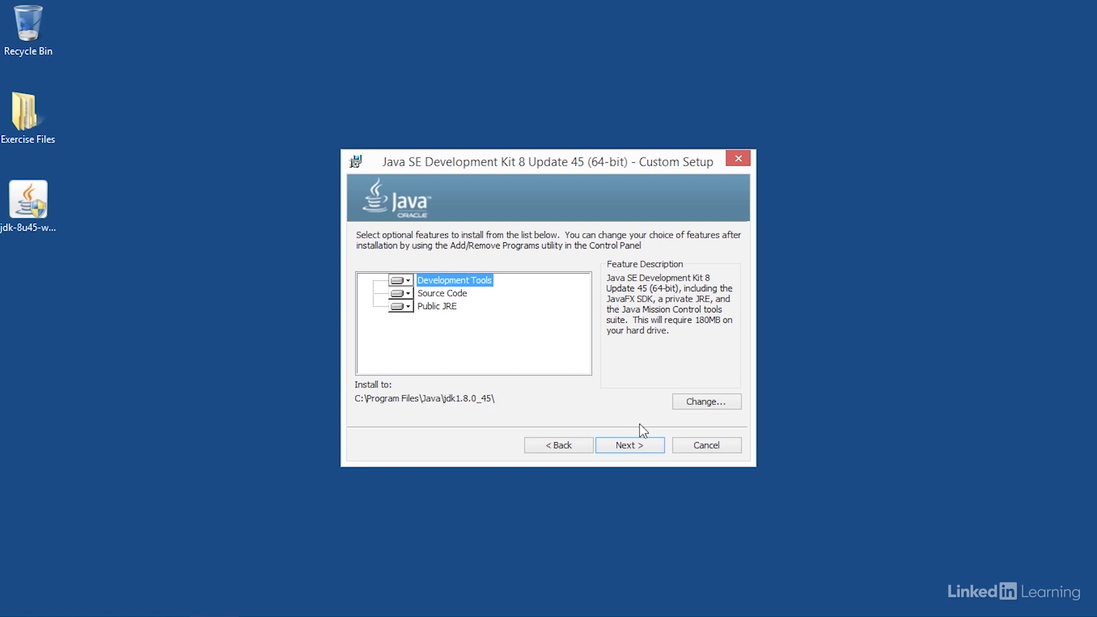
left_click(628, 445)
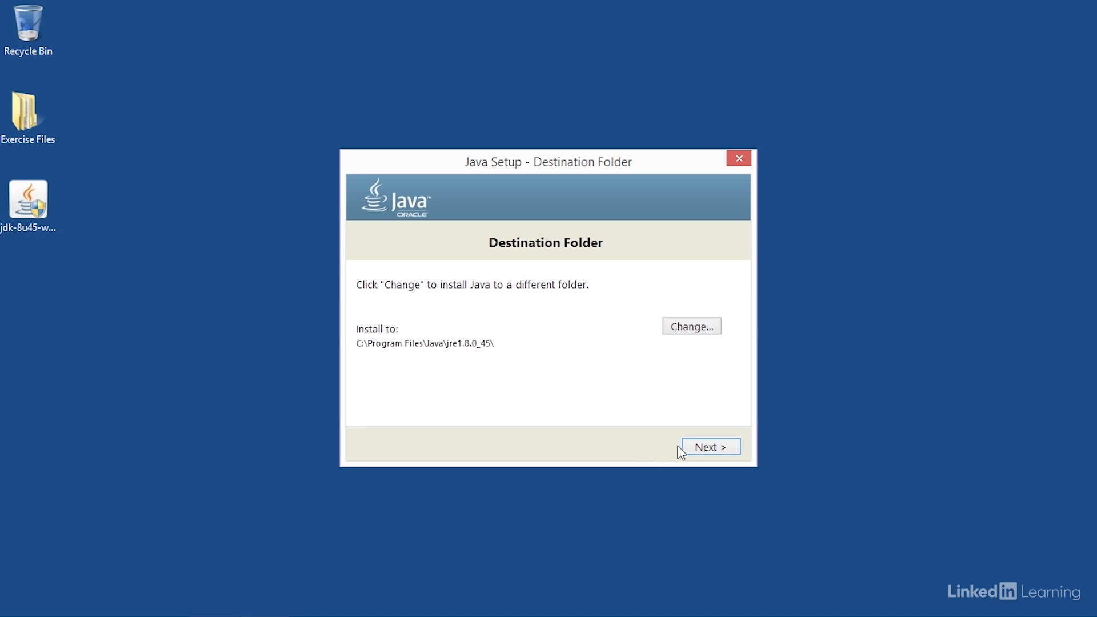
mouse_move(481, 361)
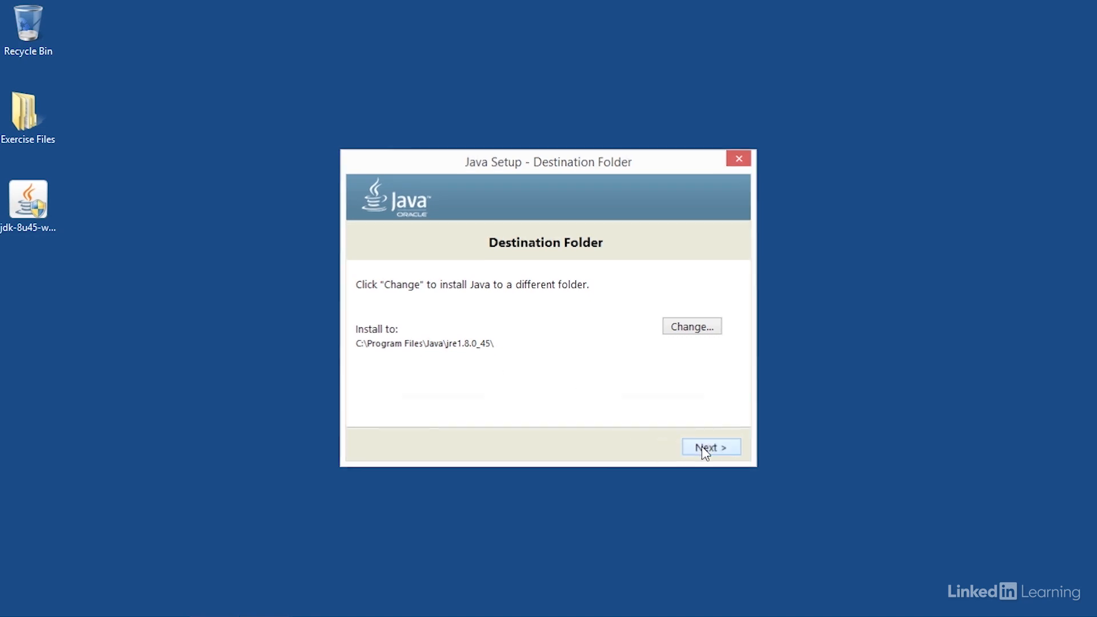
Install the public JRE to its default folder and close the installer after success
left_click(710, 447)
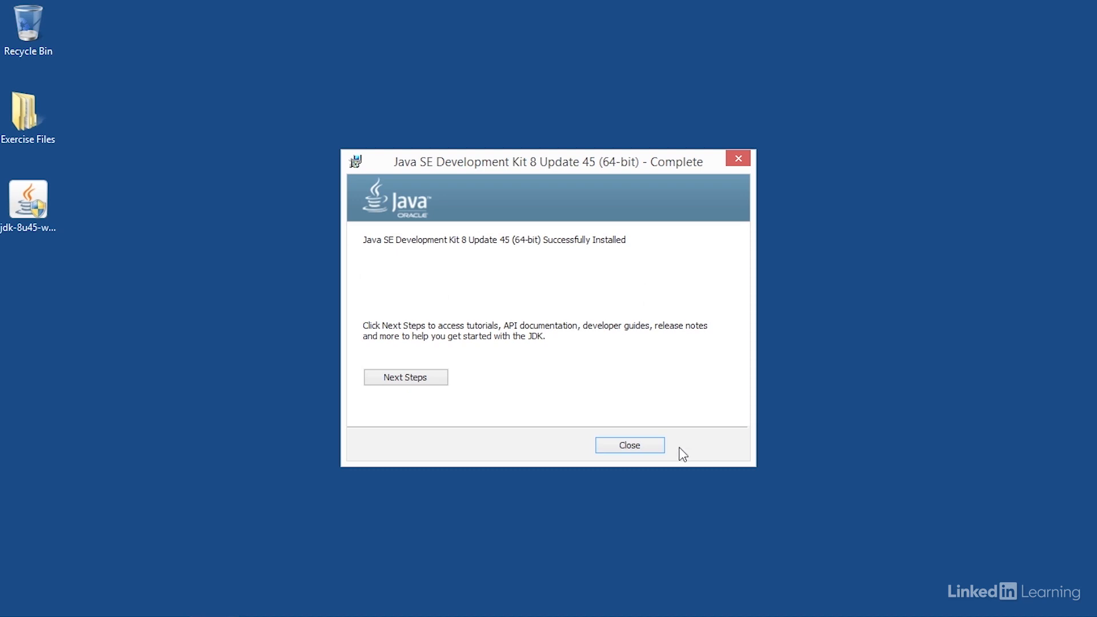
left_click(629, 445)
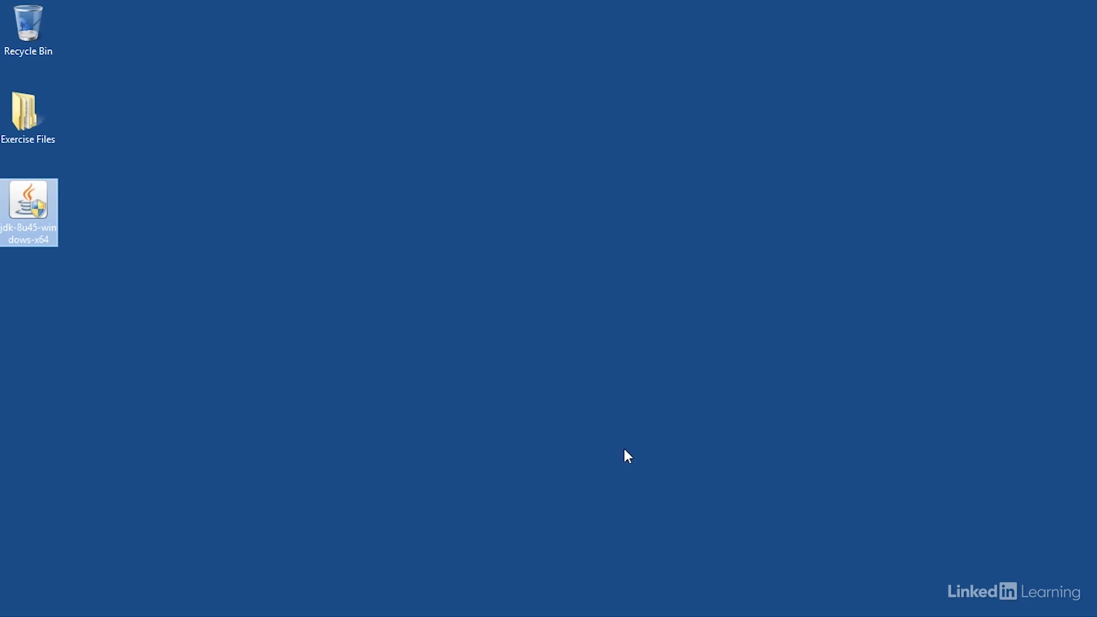
mouse_move(75, 504)
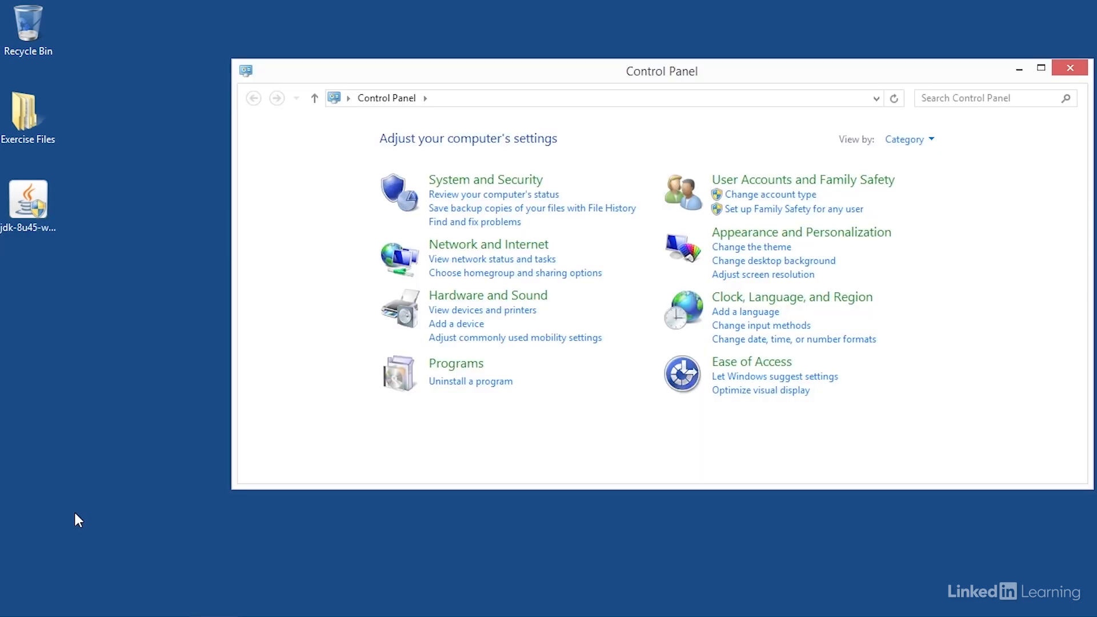
Search Control Panel for 'environment' and go to editing the system environment variables
type("environ")
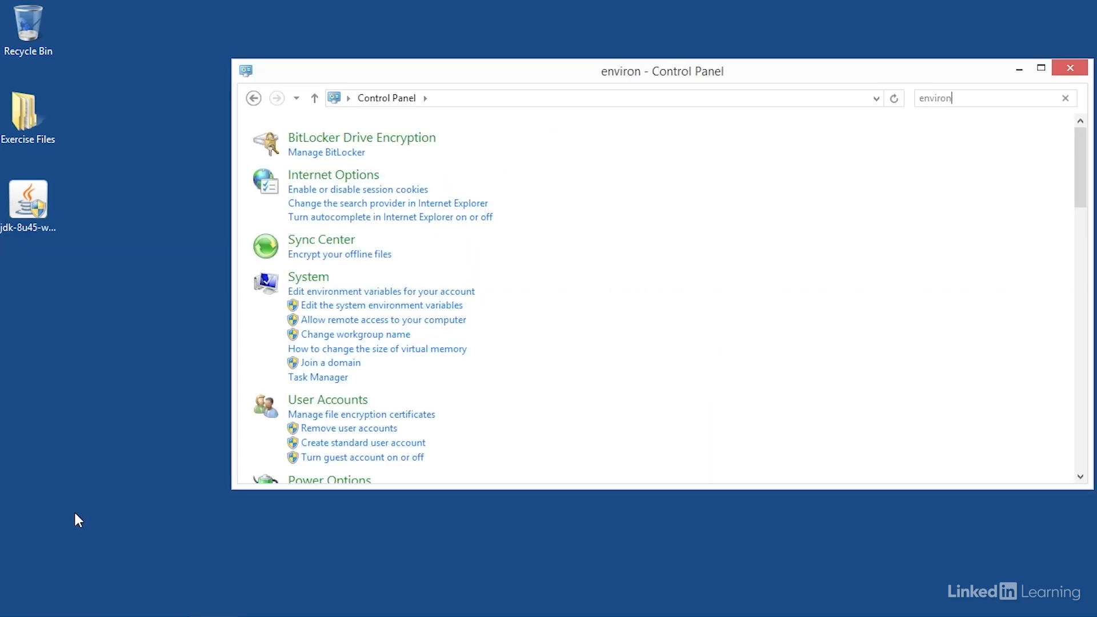
type("ment")
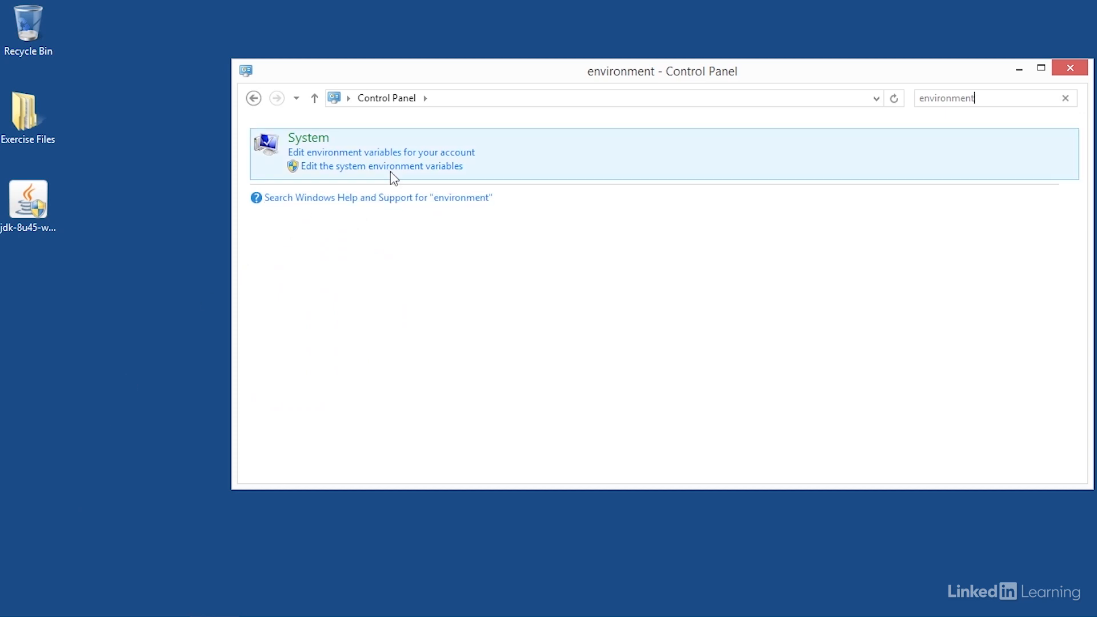
left_click(381, 166)
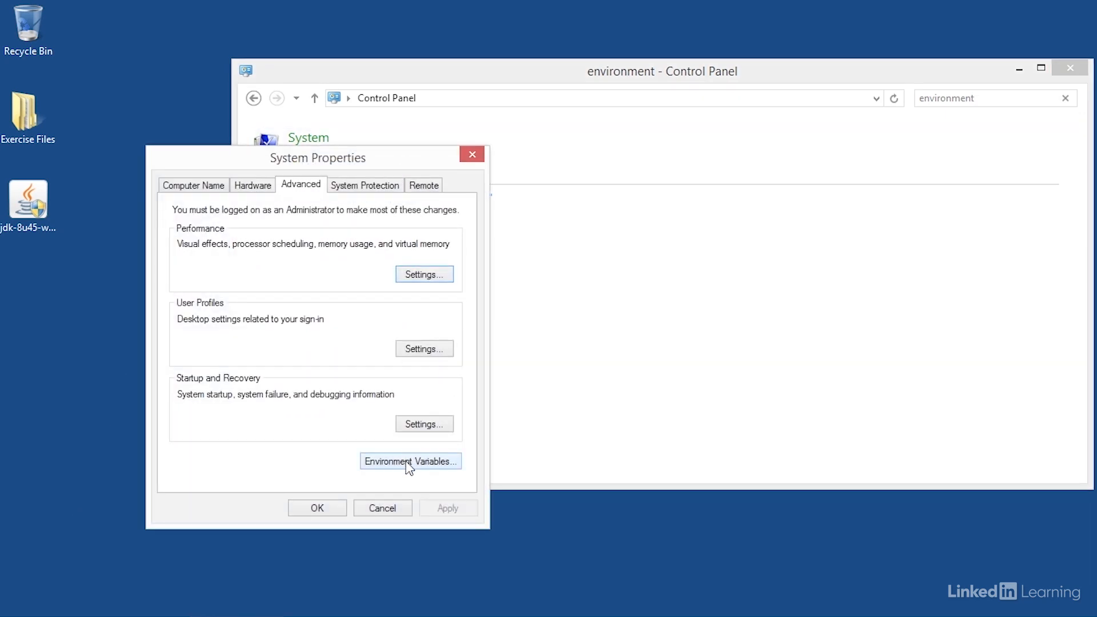
Inspect JAVA_HOME, confirming it is C:\Program Files\Java\jdk1.8.0_45, and cancel without changes
left_click(410, 461)
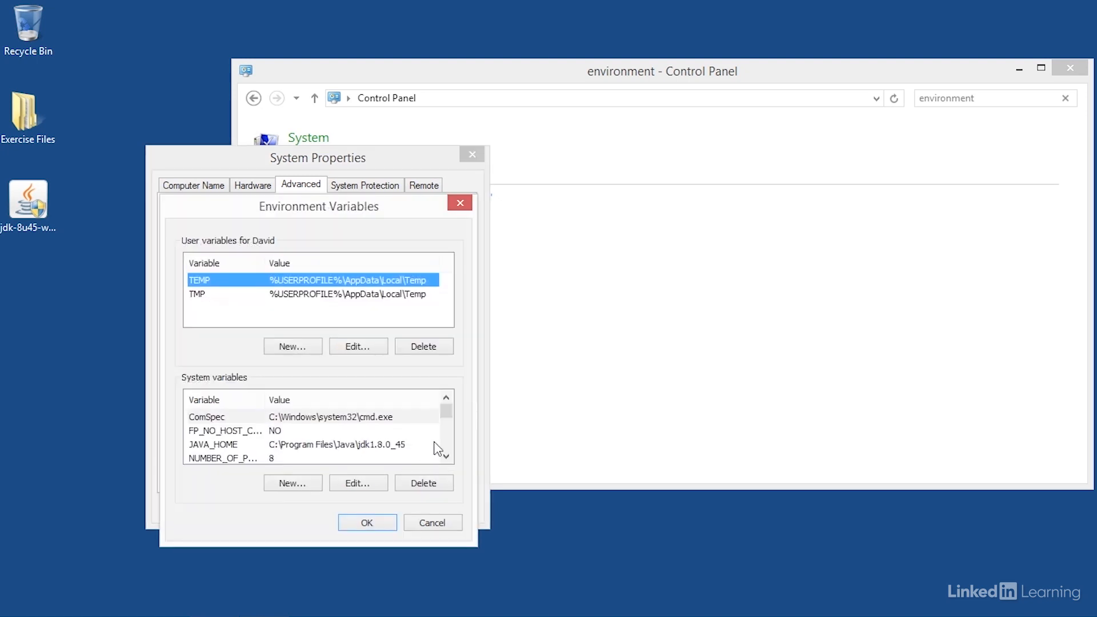
left_click(280, 444)
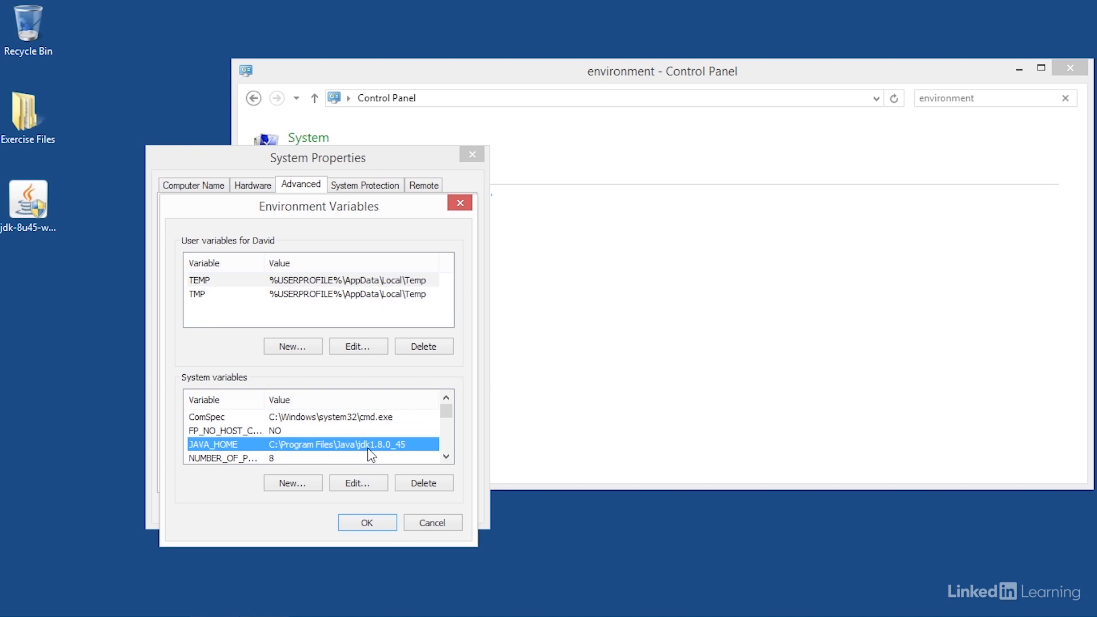
left_click(358, 482)
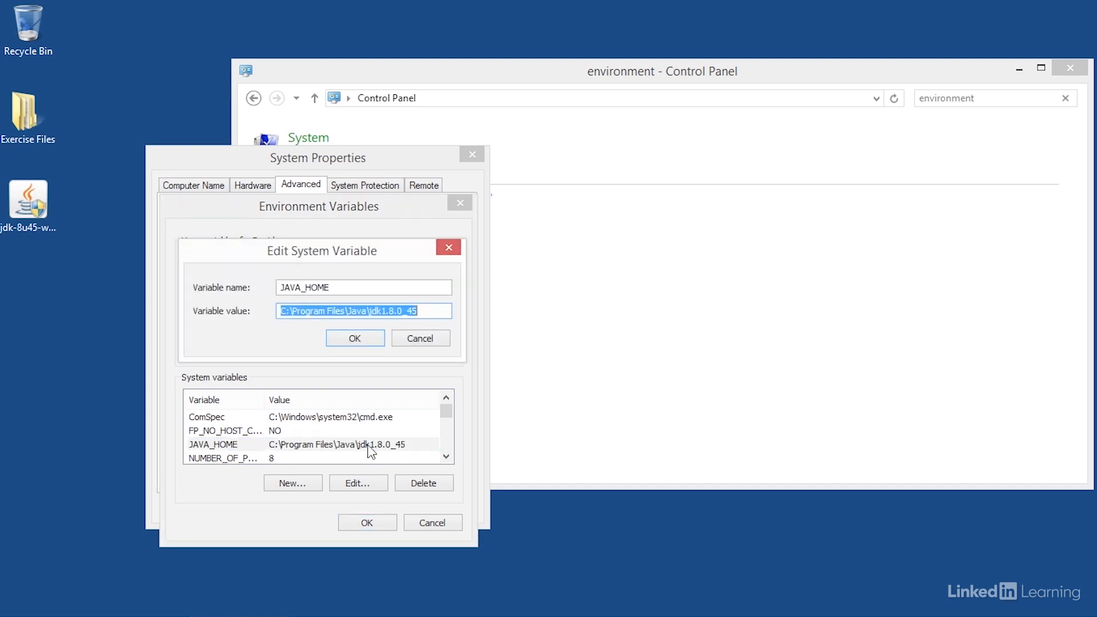
mouse_move(290, 332)
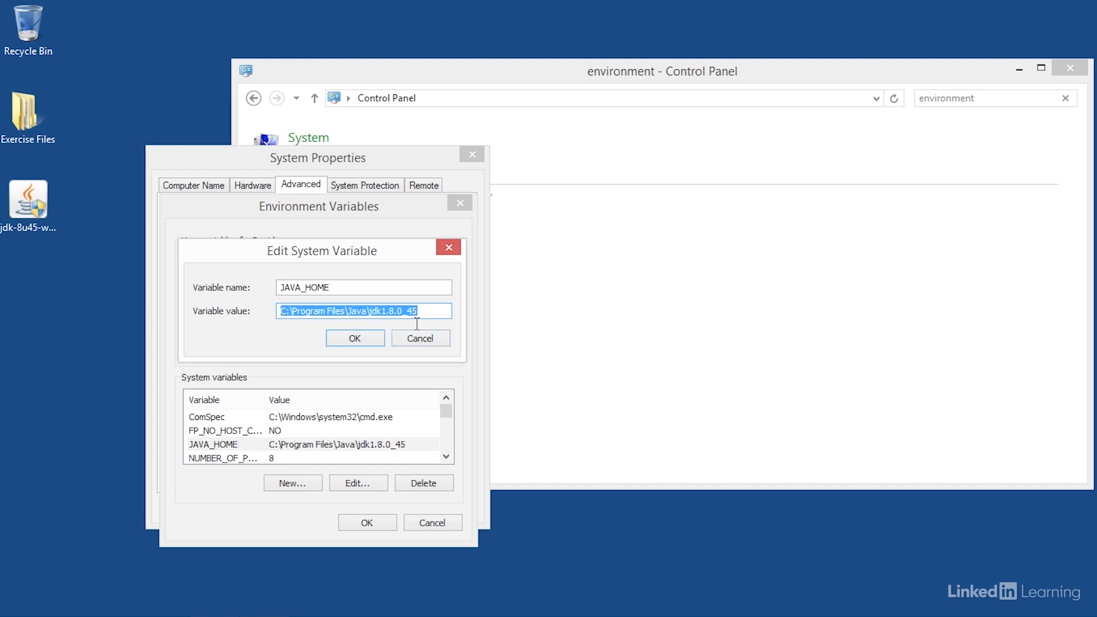
left_click(355, 338)
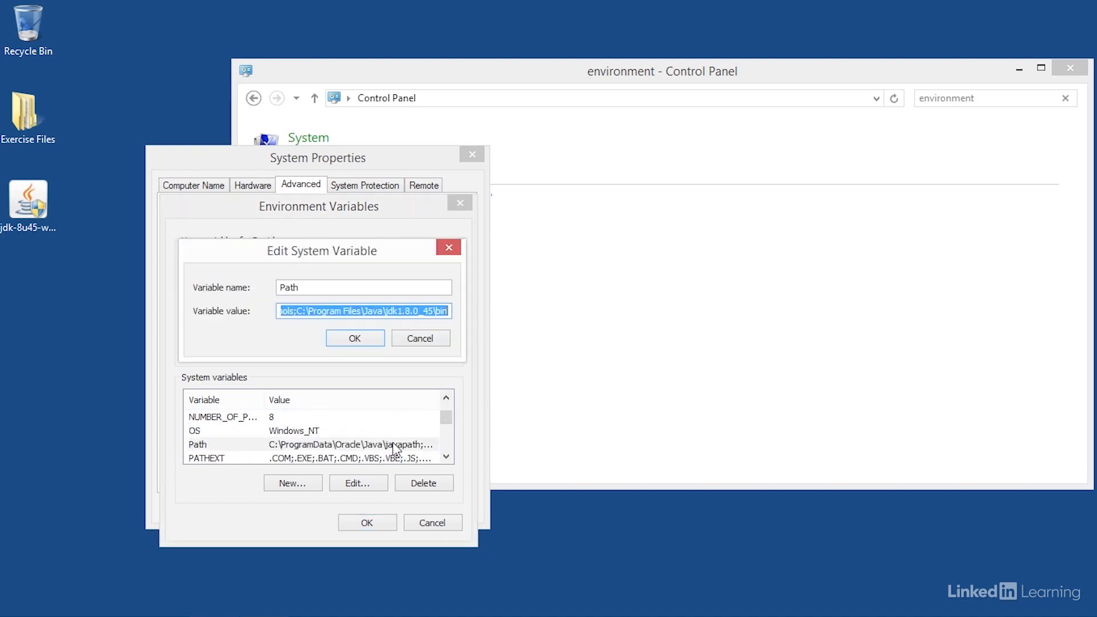
mouse_move(293, 332)
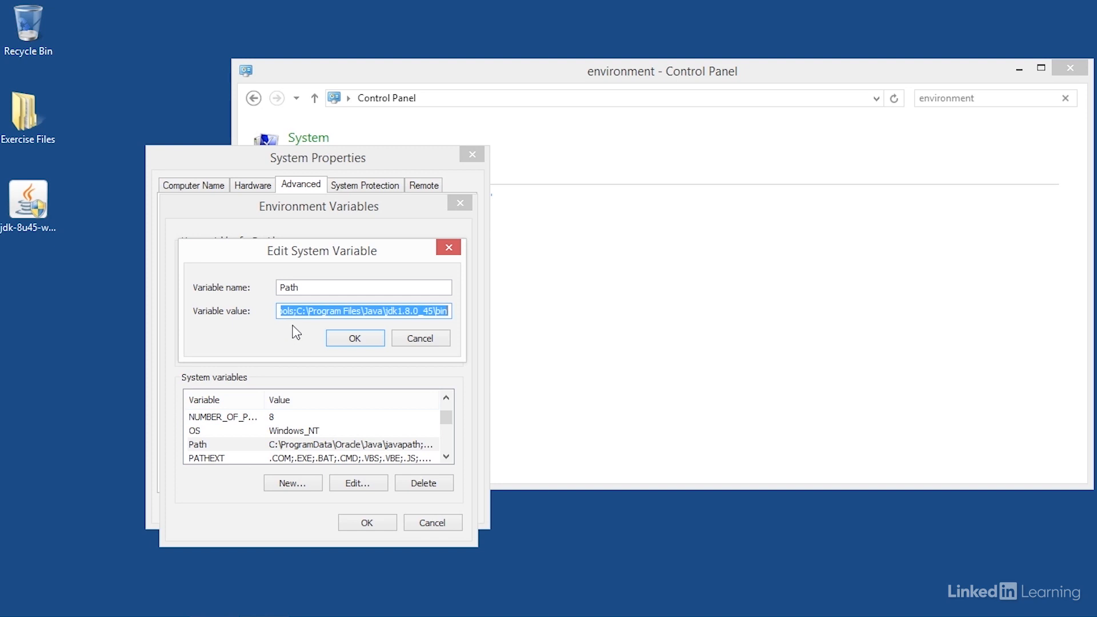
mouse_move(434, 327)
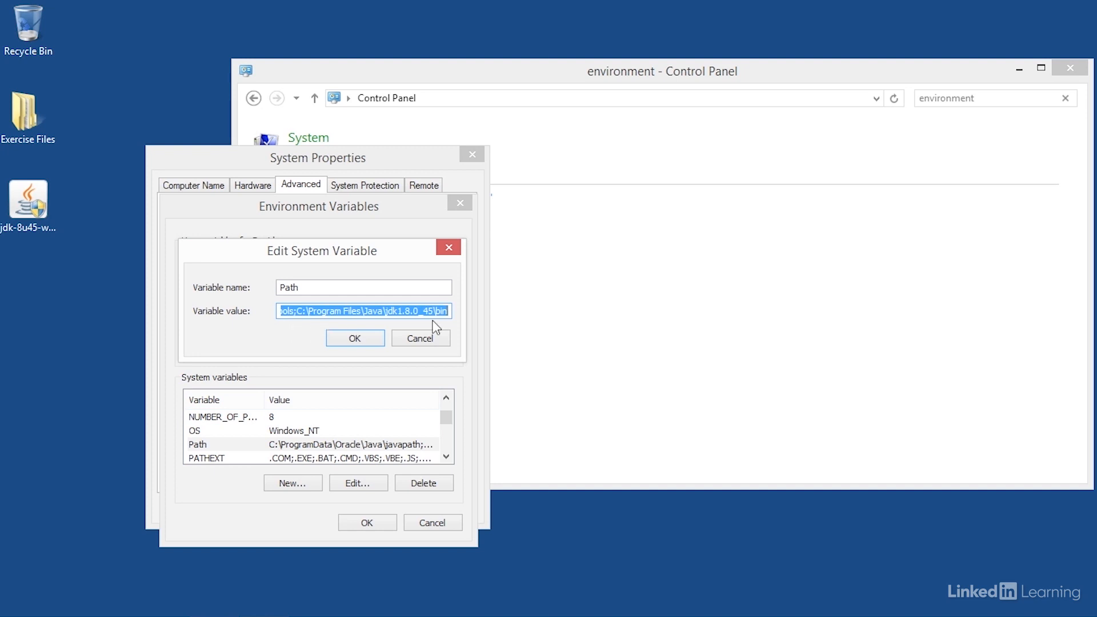
mouse_move(441, 329)
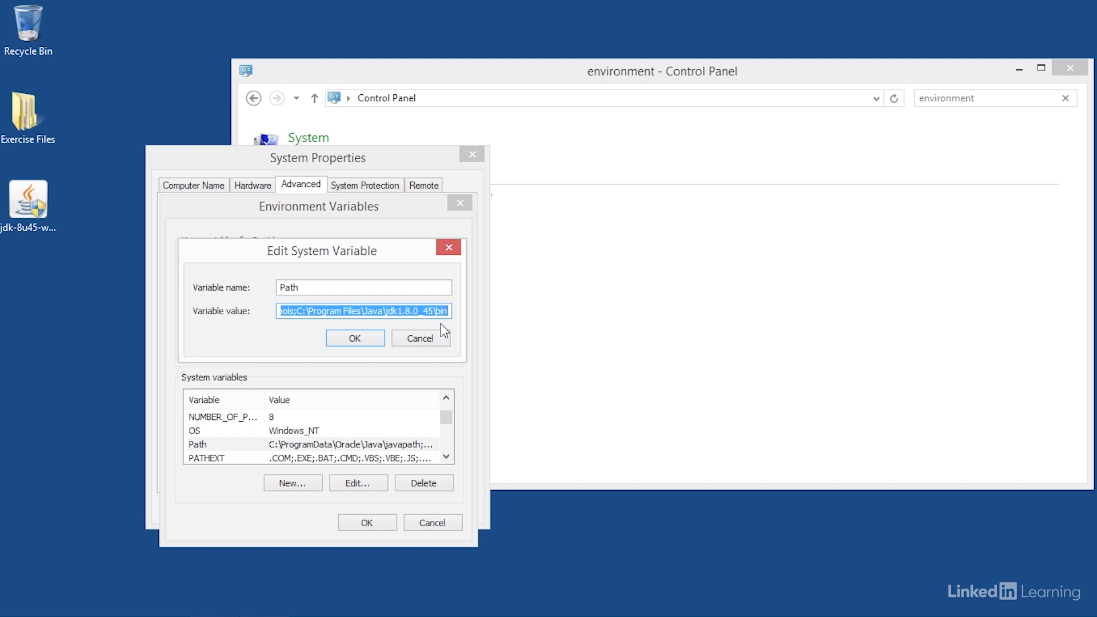
mouse_move(316, 321)
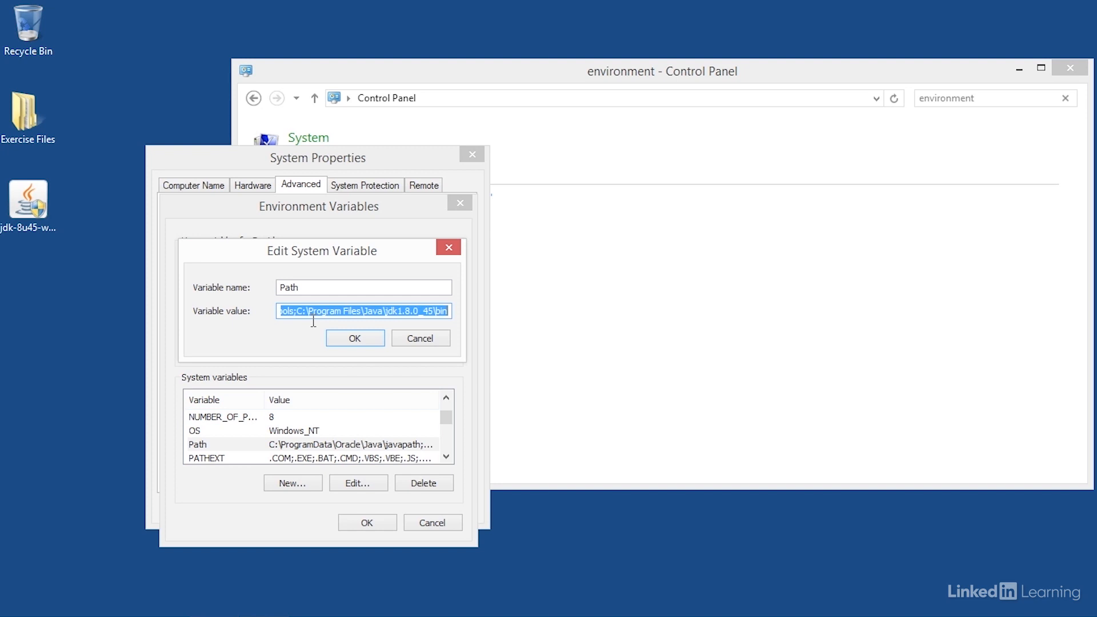
mouse_move(385, 342)
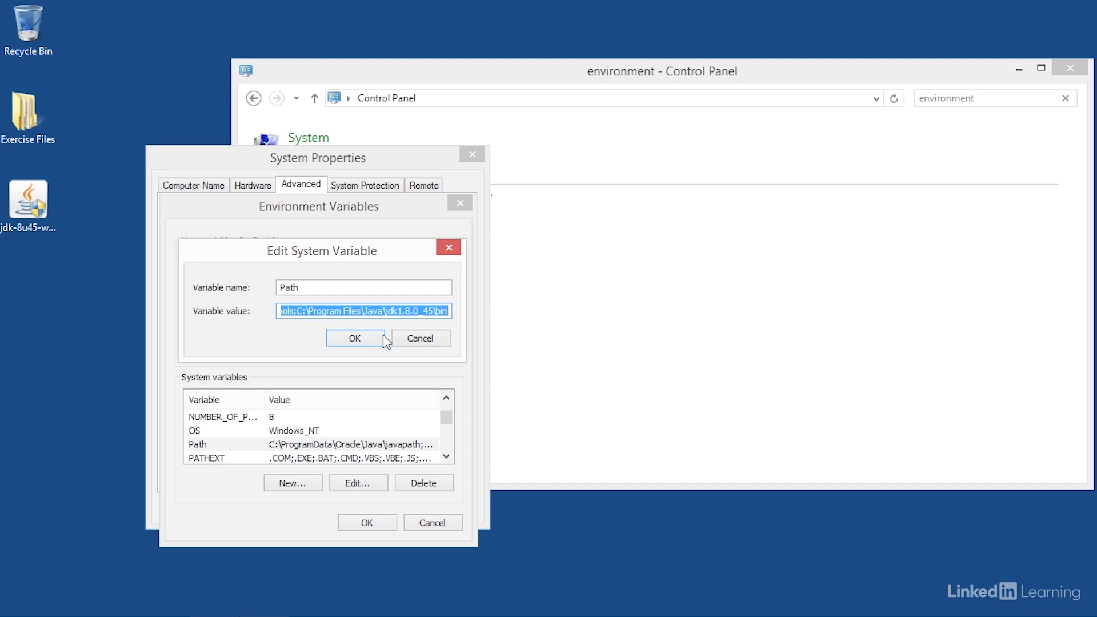
Accept the Path value ending in jdk1.8.0_45\bin and close Environment Variables
left_click(355, 339)
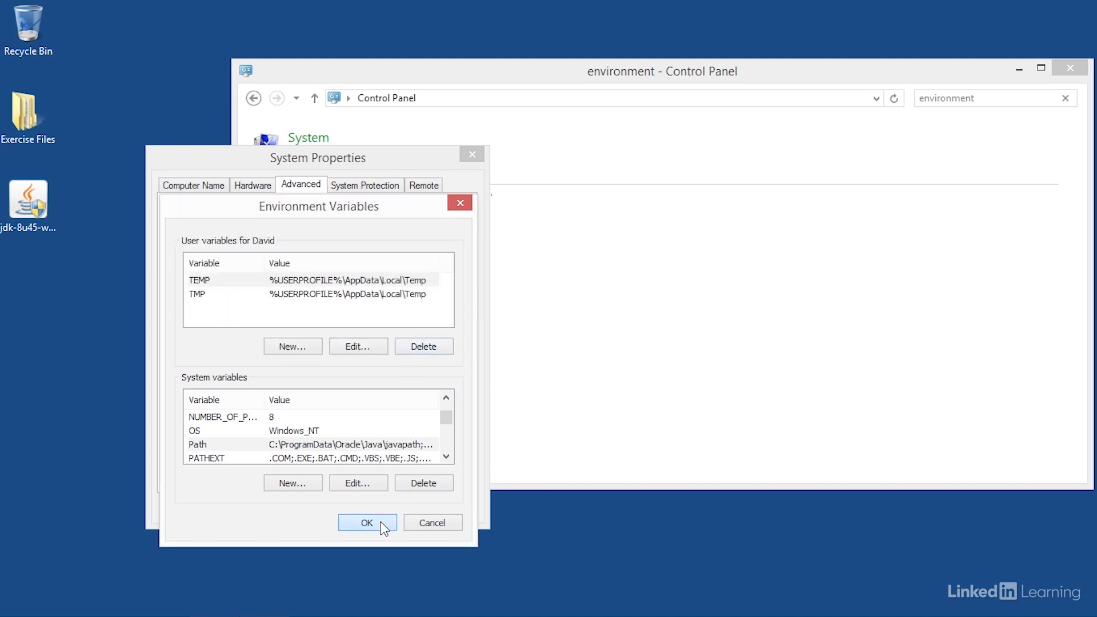
left_click(367, 522)
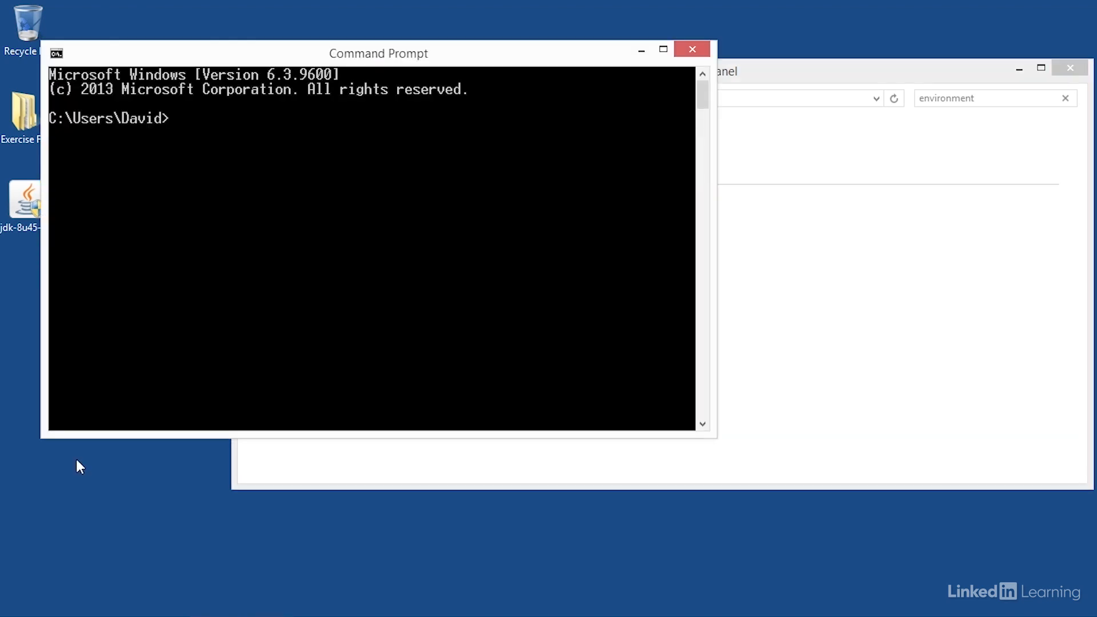
Run java -version and javac -version in Command Prompt, confirming 1.8.0_45
type("java -version")
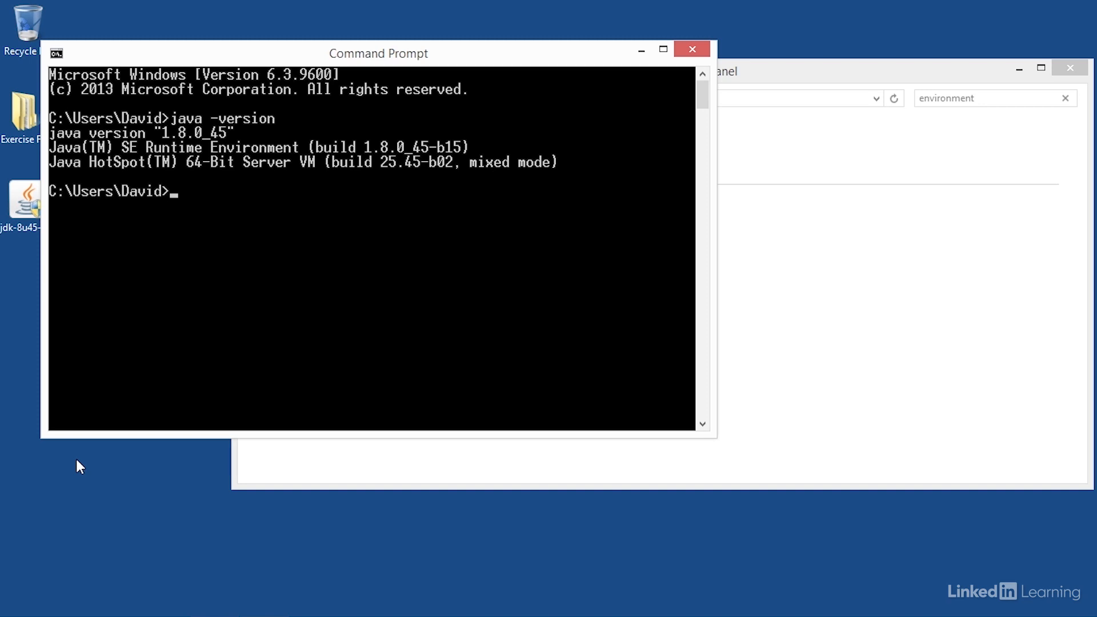
type("javac -")
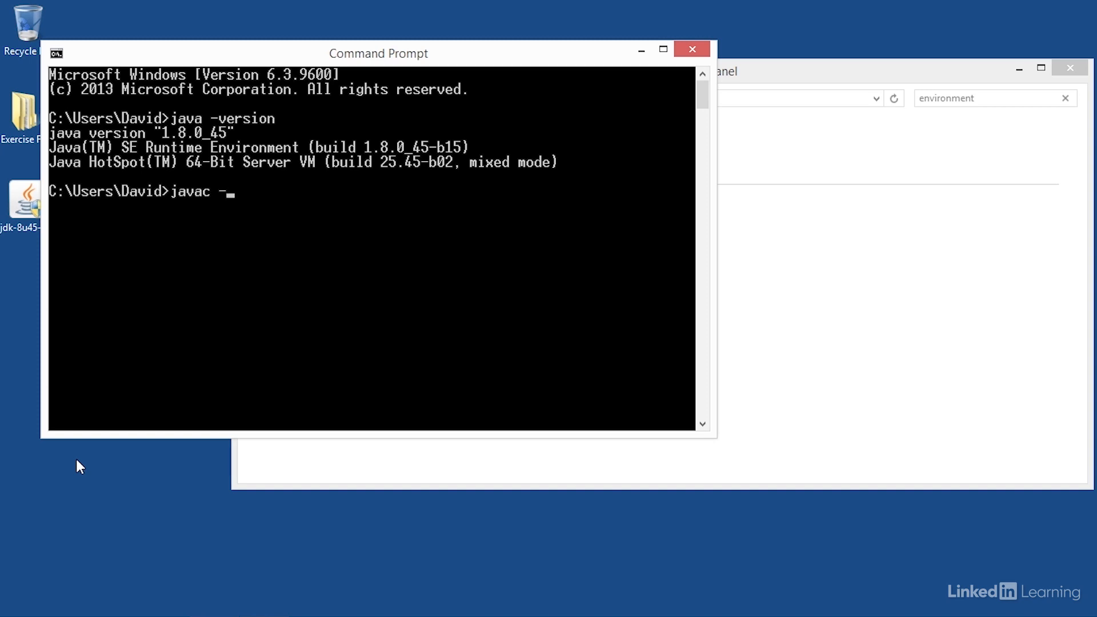
type("version")
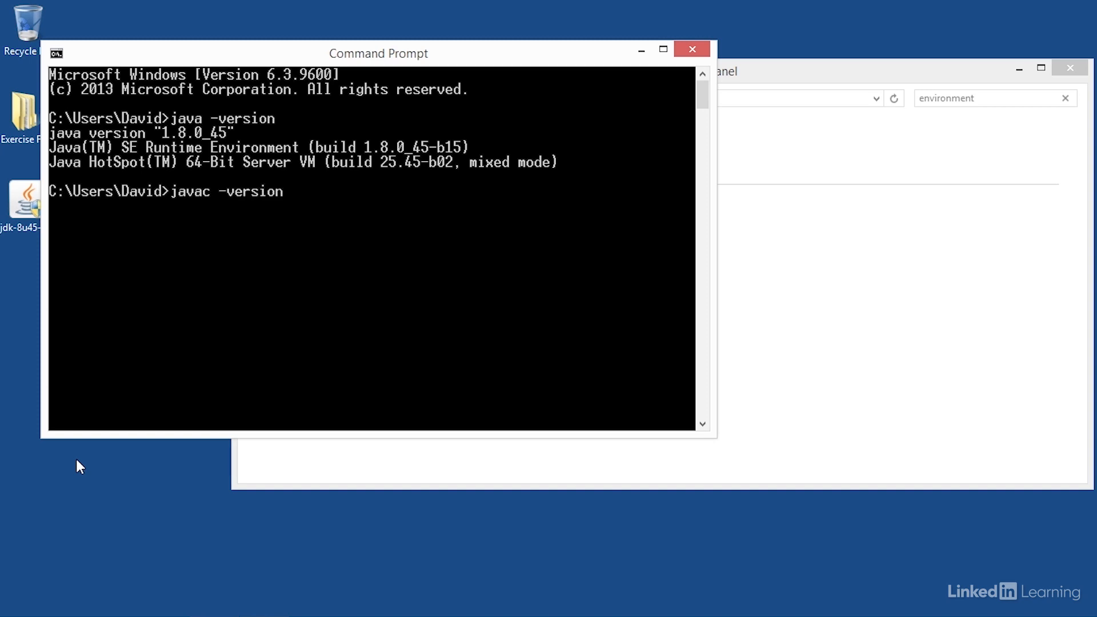
key("Return")
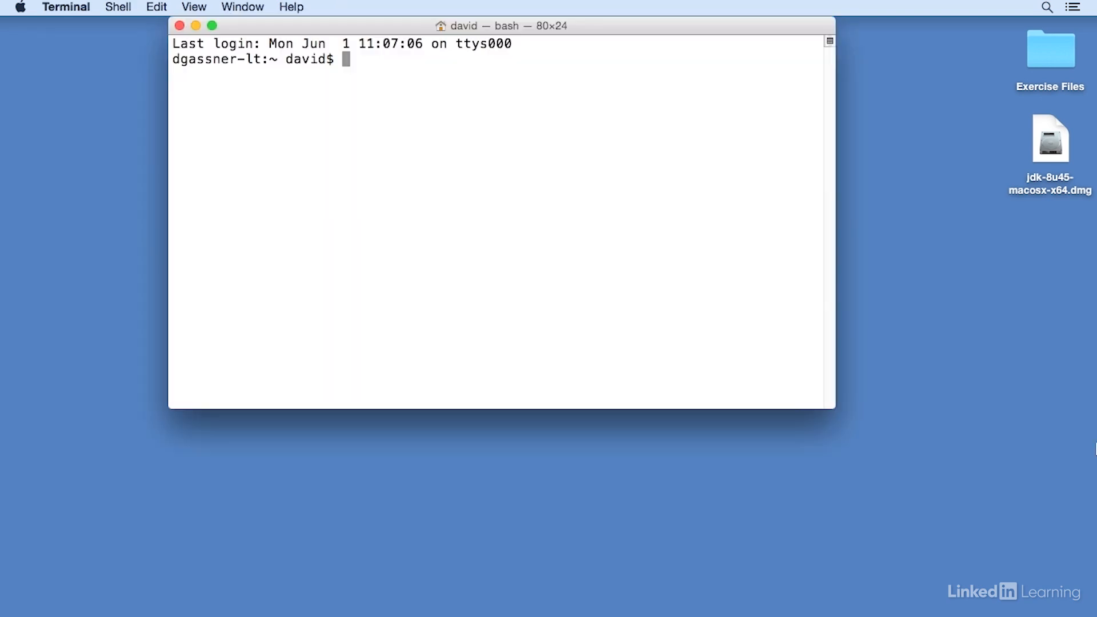
Start entering java -version at the Mac bash prompt
type("java -")
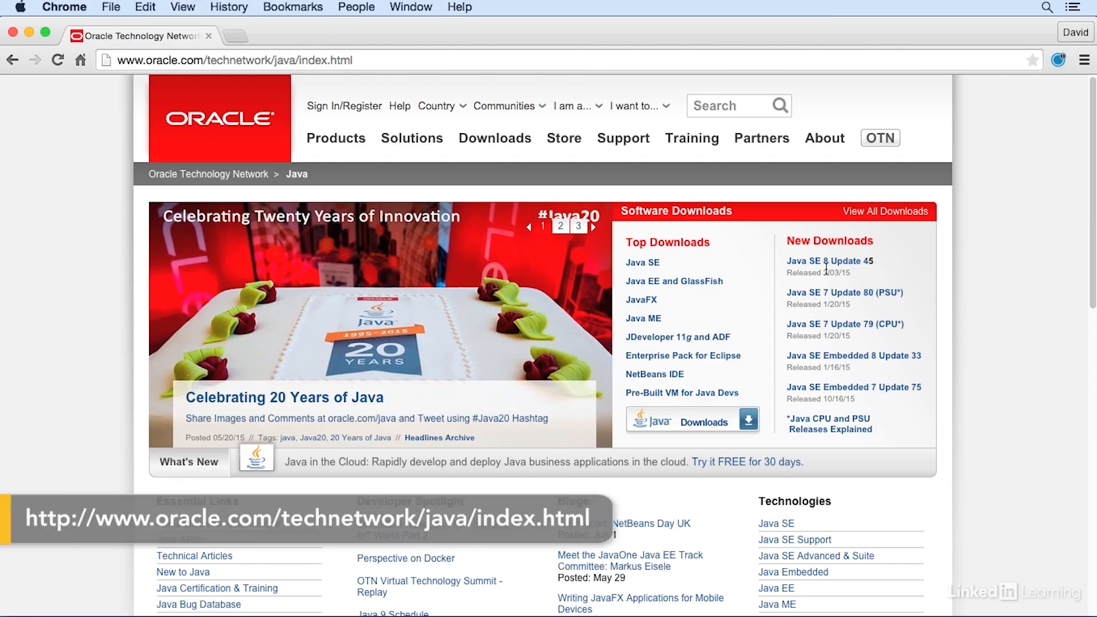
Reach the JDK 8u45 downloads on the Mac and accept the license agreement for jdk-8u45-macosx-x64.dmg
left_click(642, 263)
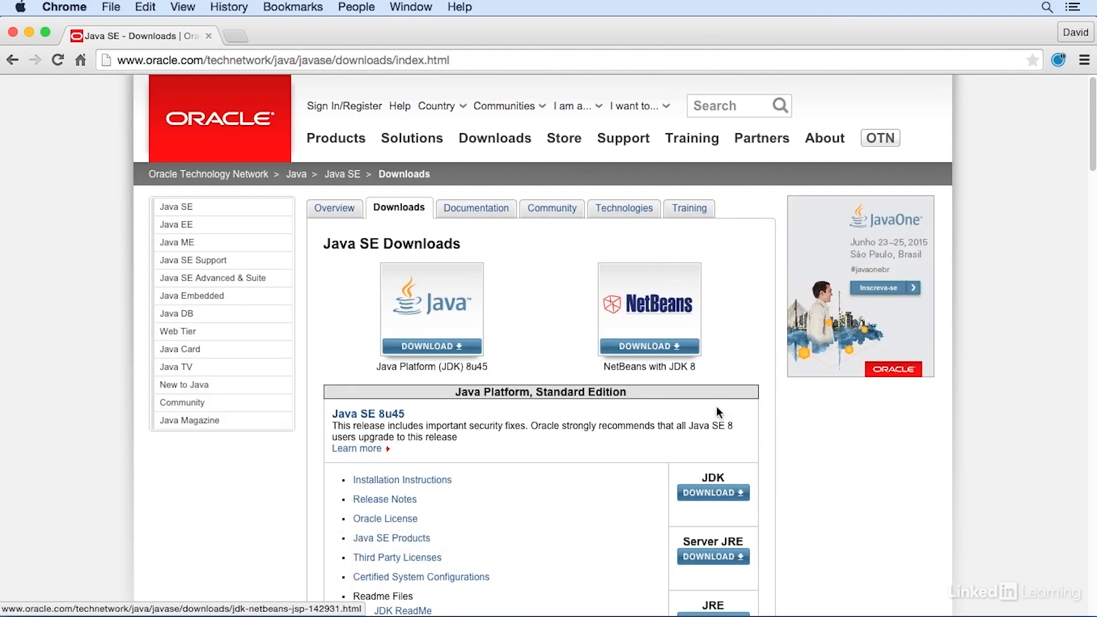
left_click(713, 493)
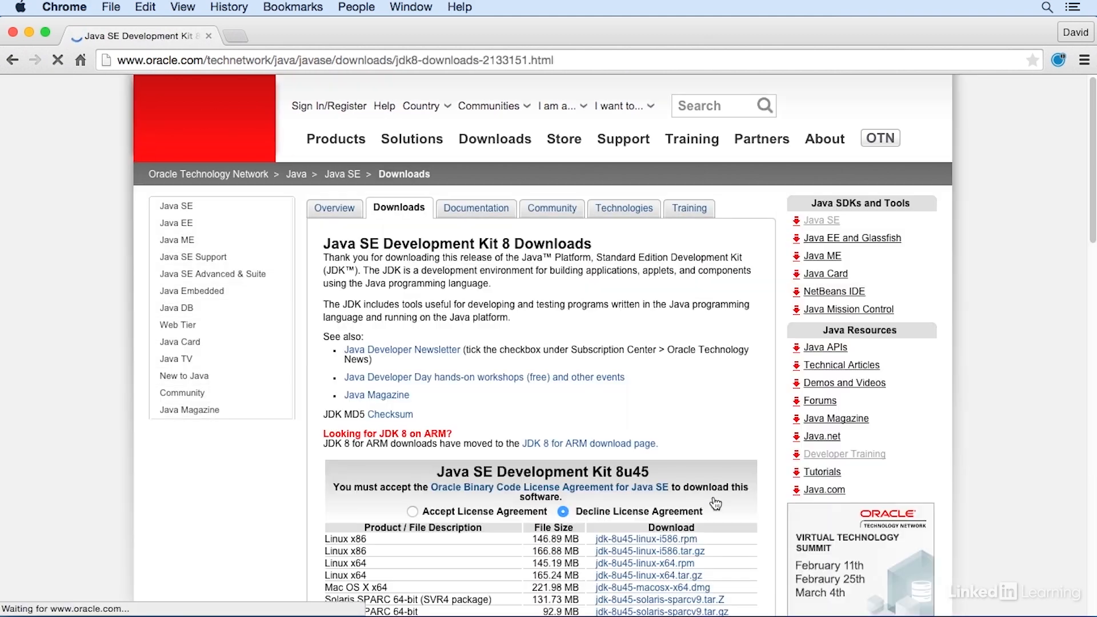
scroll("down", 3)
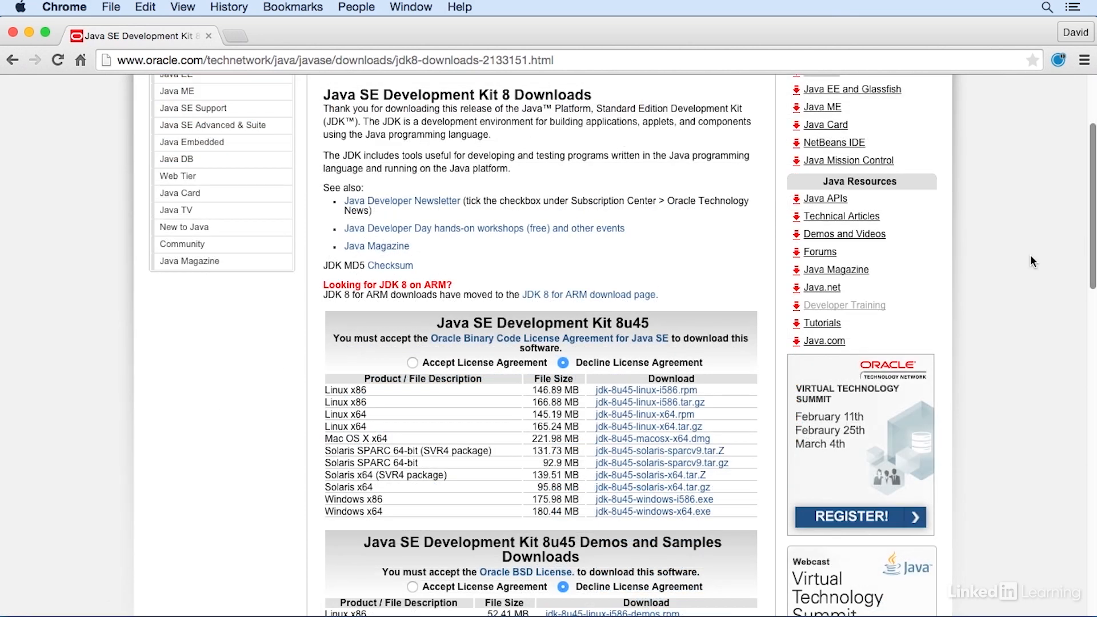
left_click(412, 362)
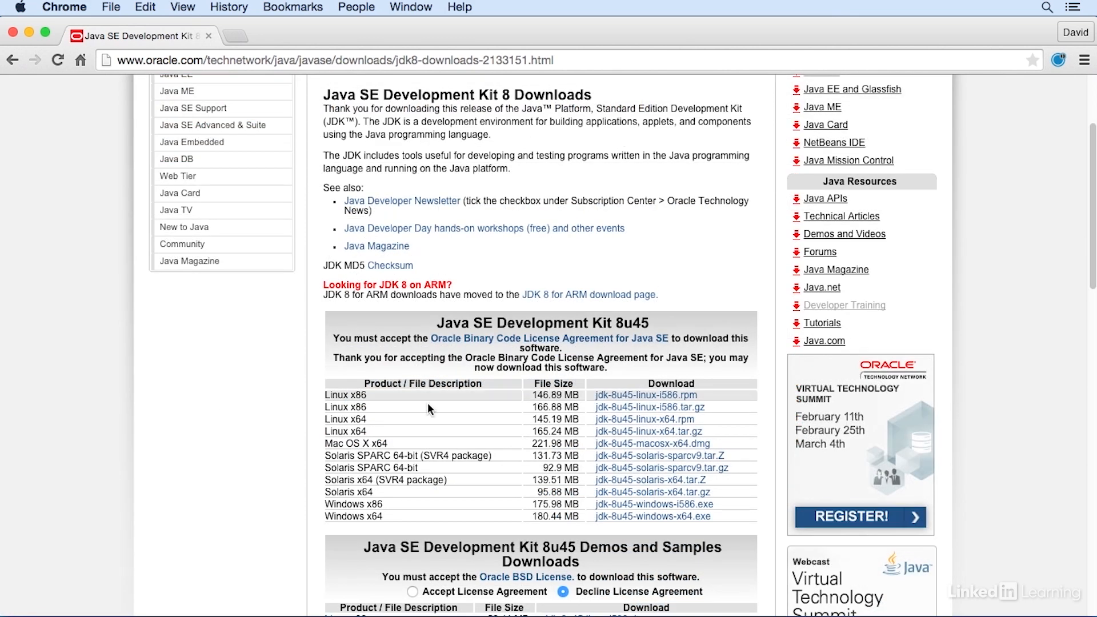
mouse_move(457, 449)
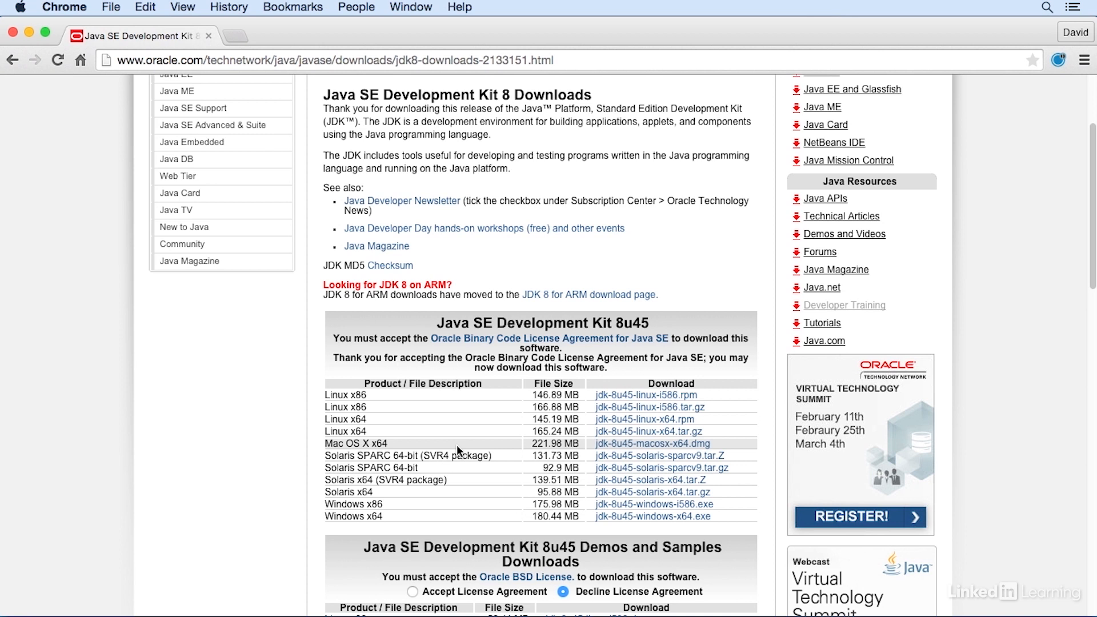
mouse_move(24, 32)
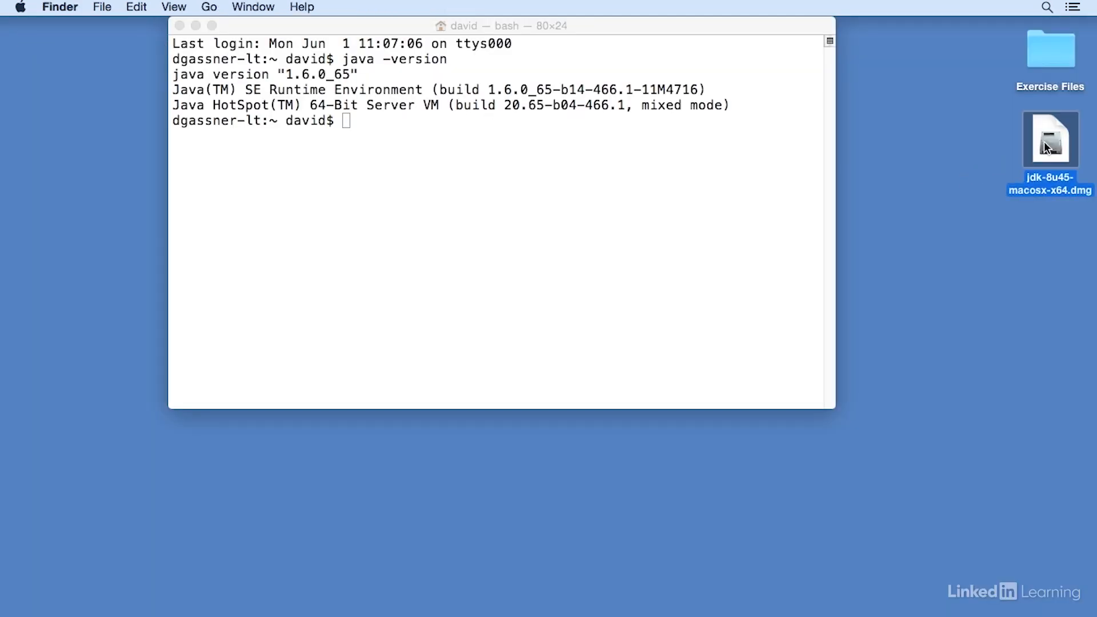
Run the JDK 8 Update 45 package from the disk image through Continue and Install onto Macintosh HD, then close it
double_click(1050, 139)
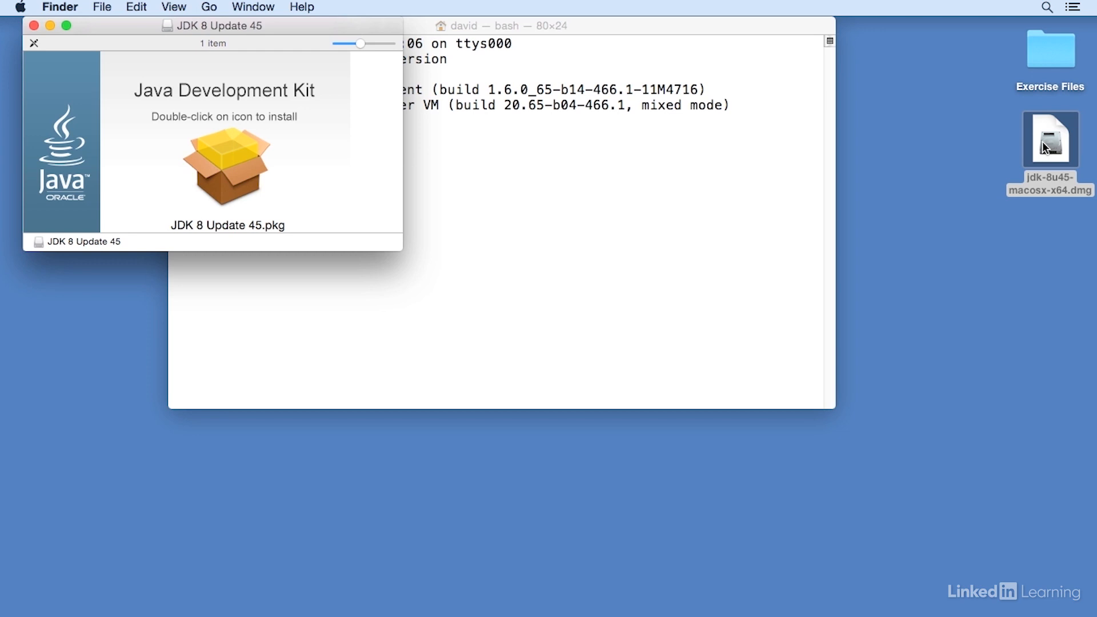
double_click(225, 165)
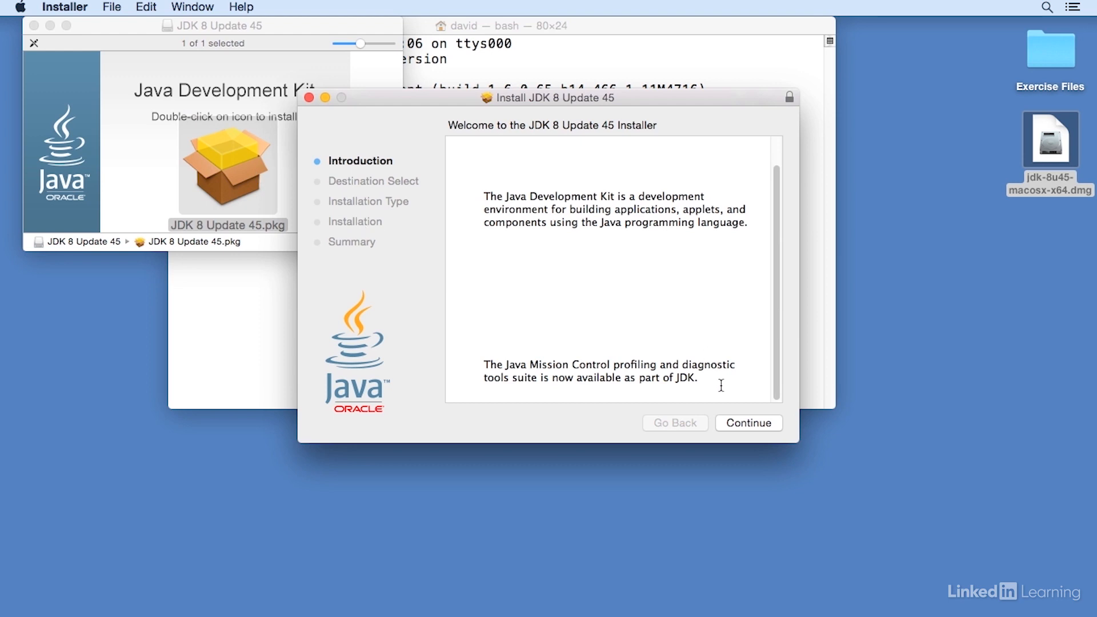
left_click(748, 423)
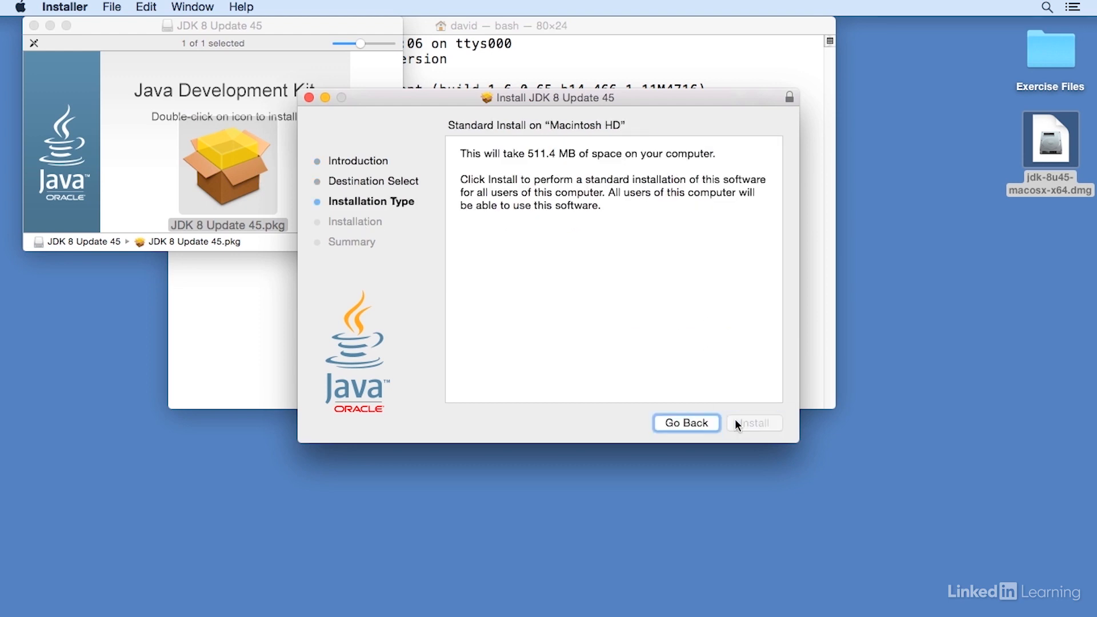
left_click(754, 423)
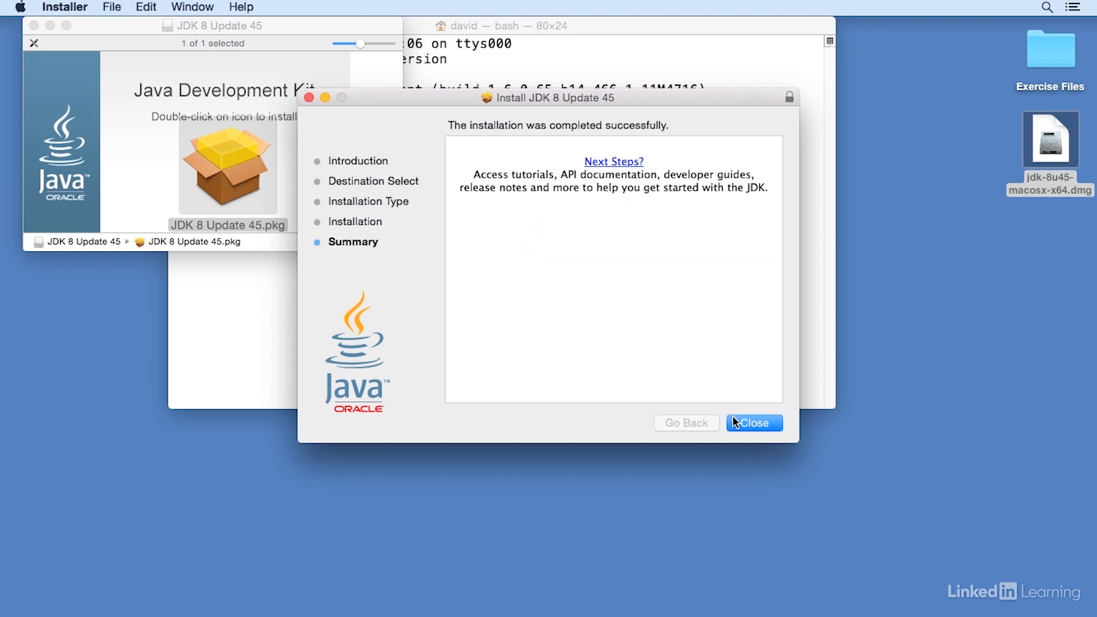
mouse_move(749, 431)
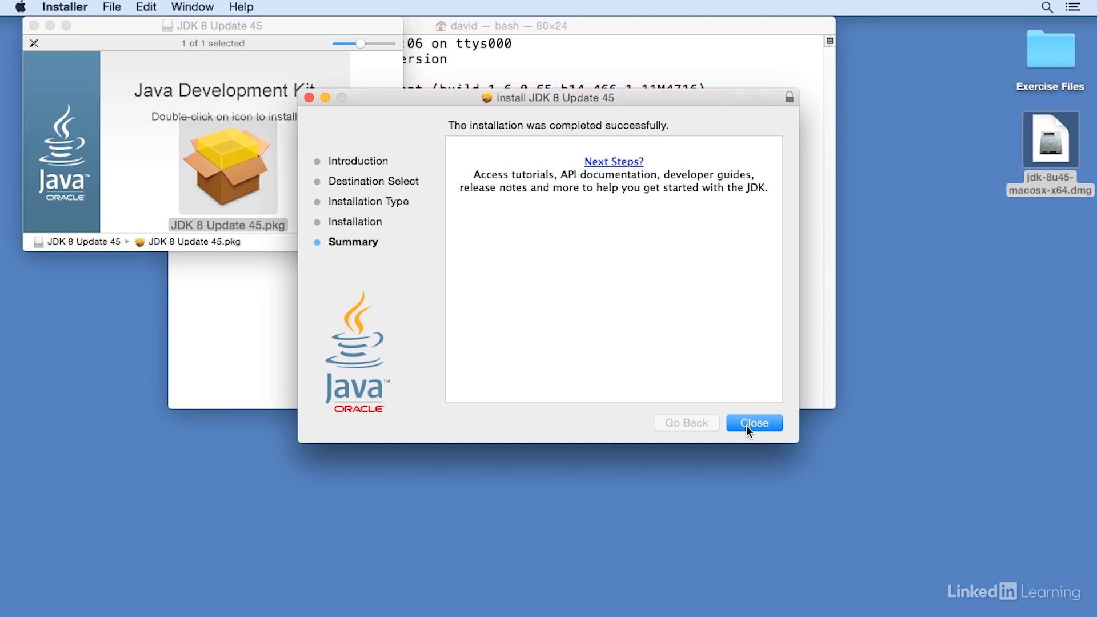
left_click(753, 423)
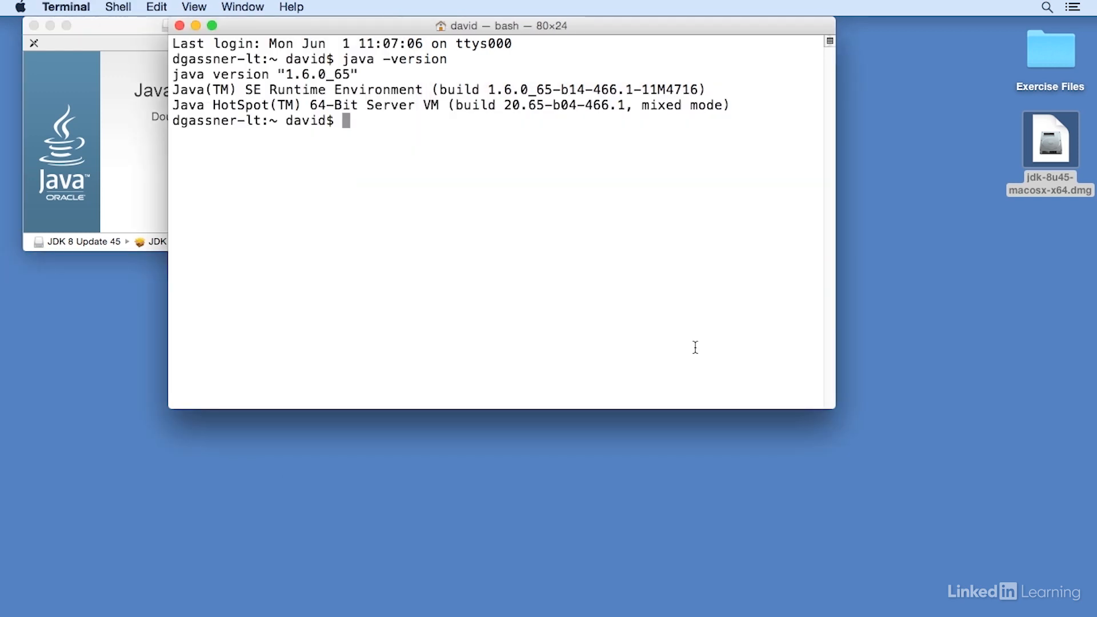
Run java -version and javac -version, both now reporting 1.8.0_45
type("java -version")
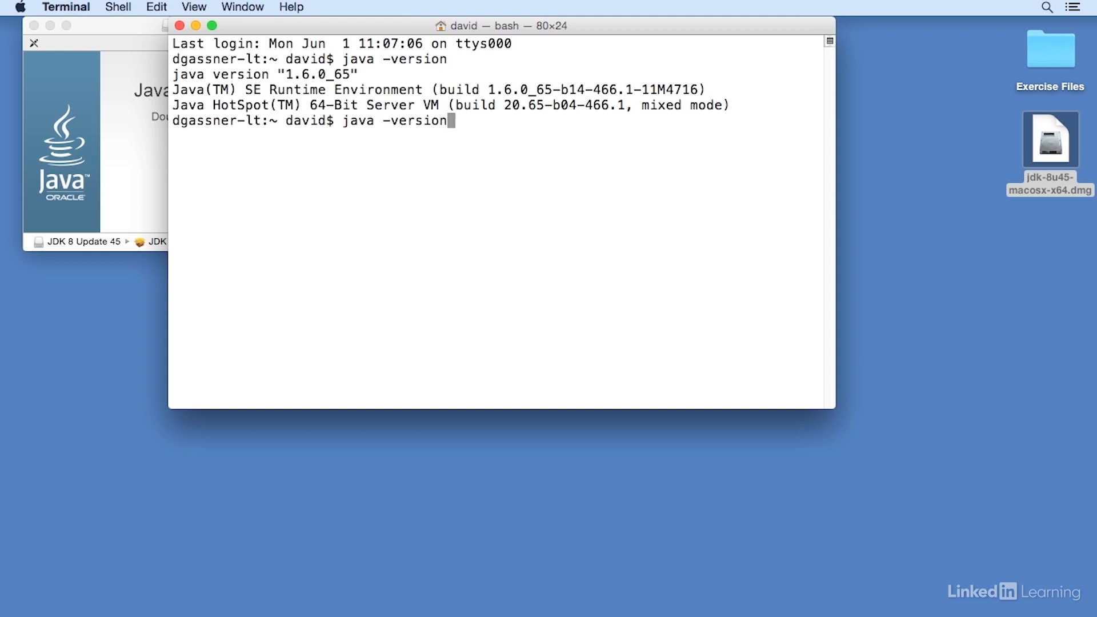
key("Return")
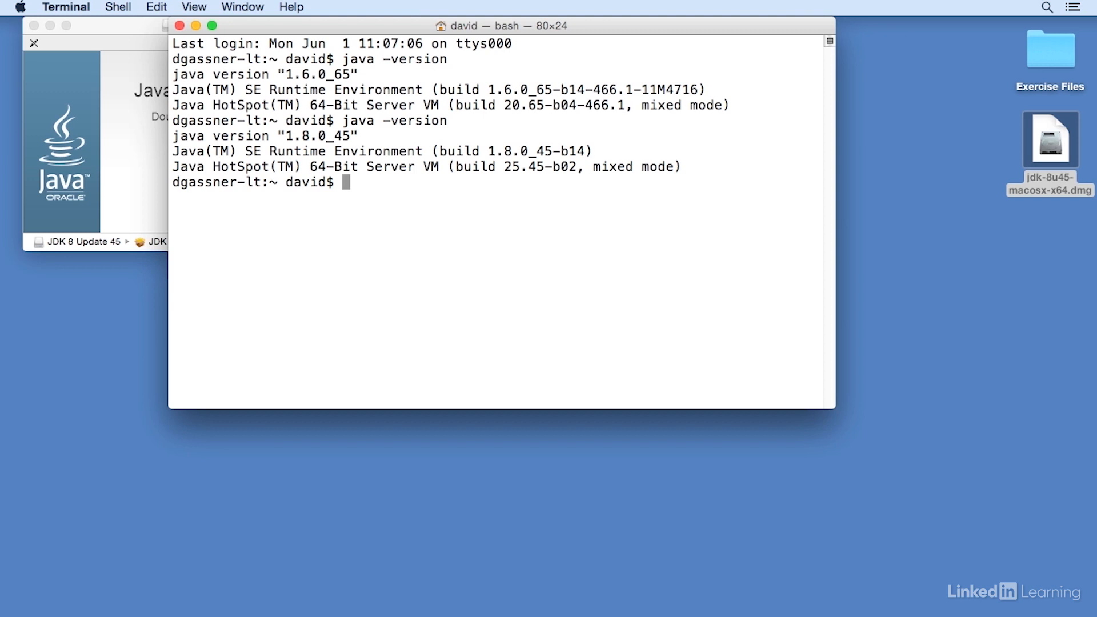
type("j")
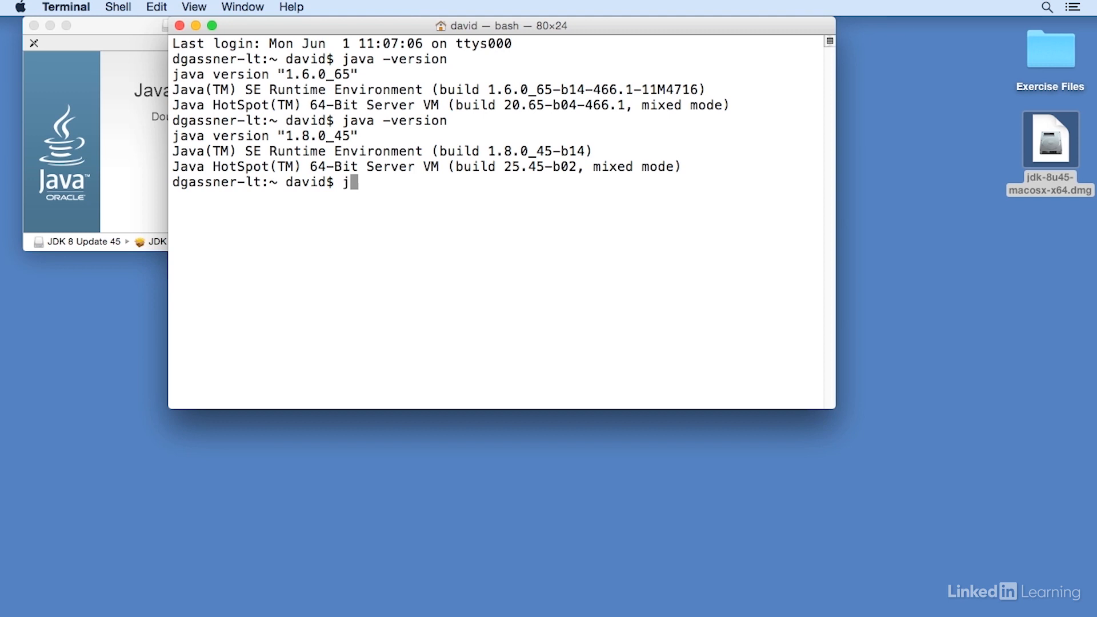
type("avac -vers")
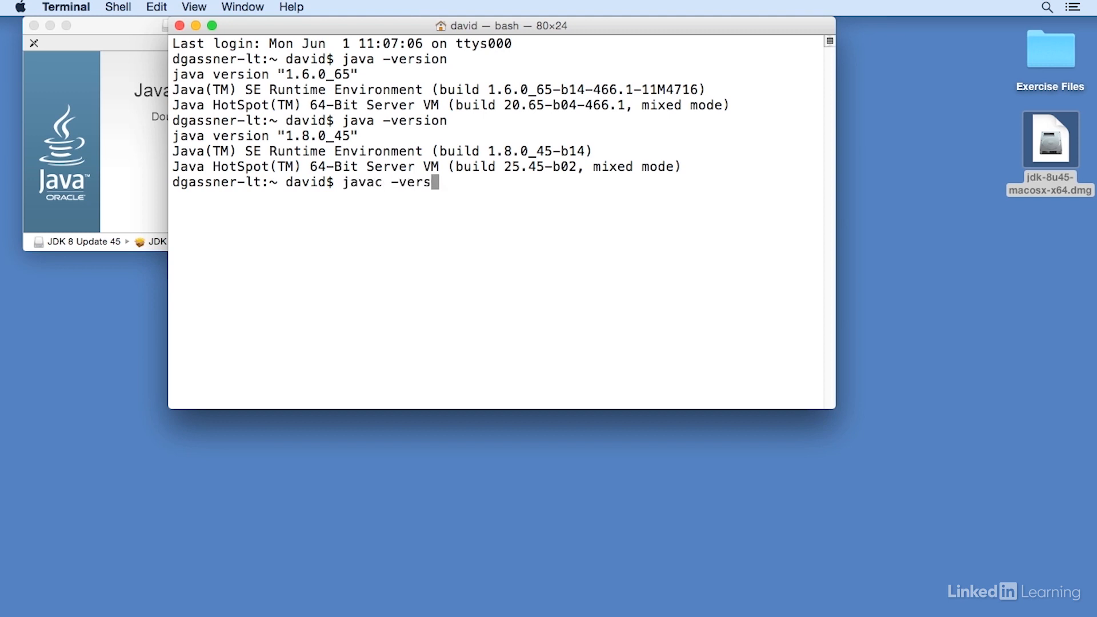
key("Return")
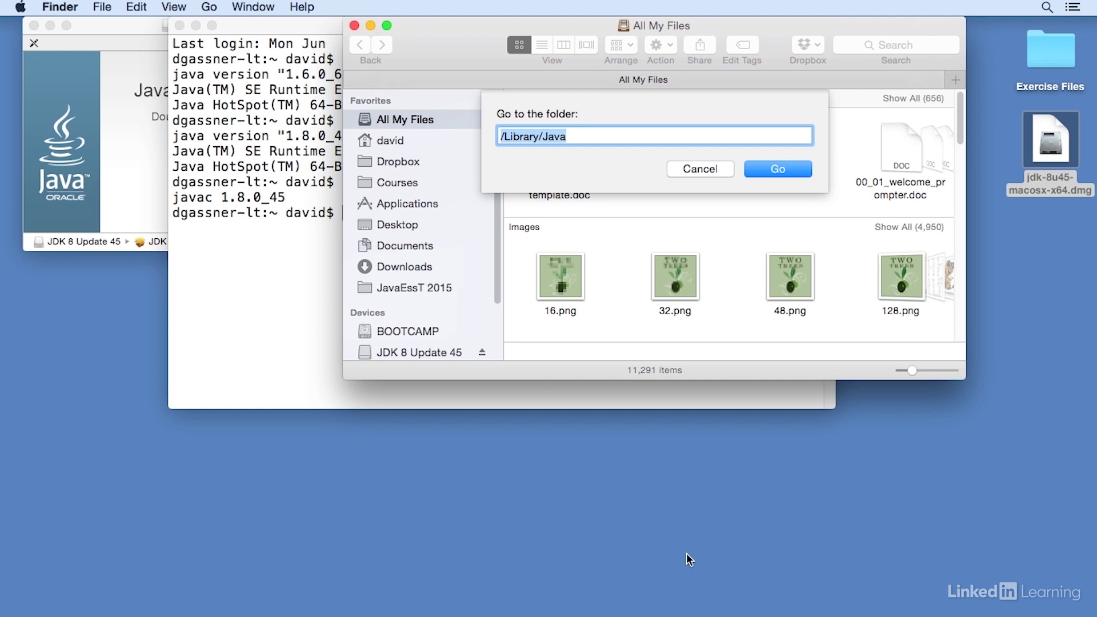
Drill from /Library/Java through JavaVirtualMachines, jdk1.8.0_45.jdk, Contents and Home into the bin folder
left_click(778, 169)
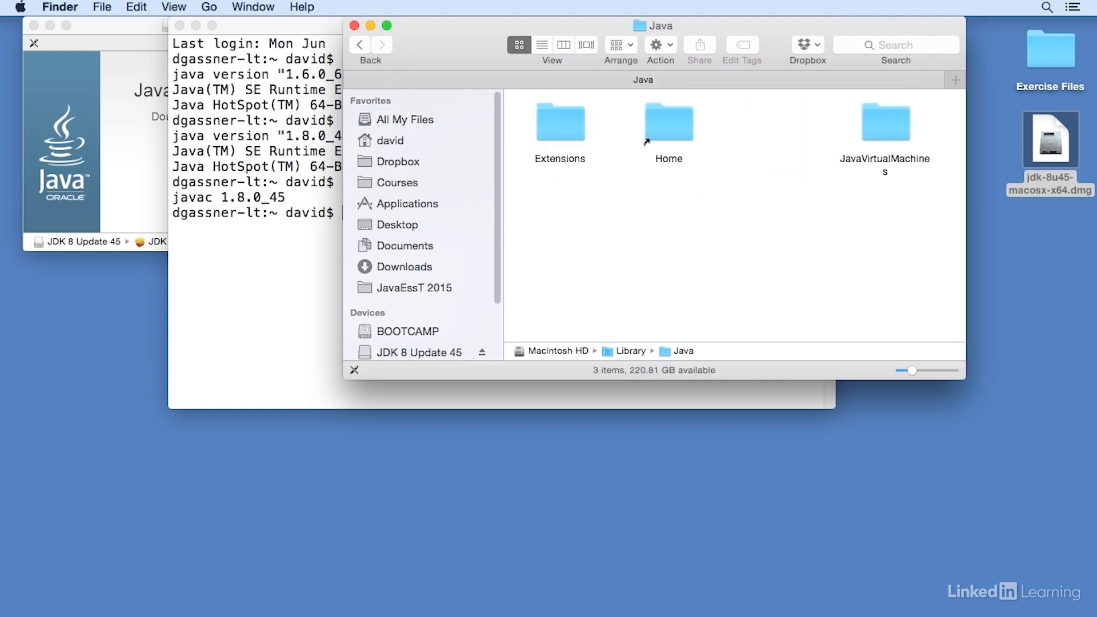
mouse_move(889, 148)
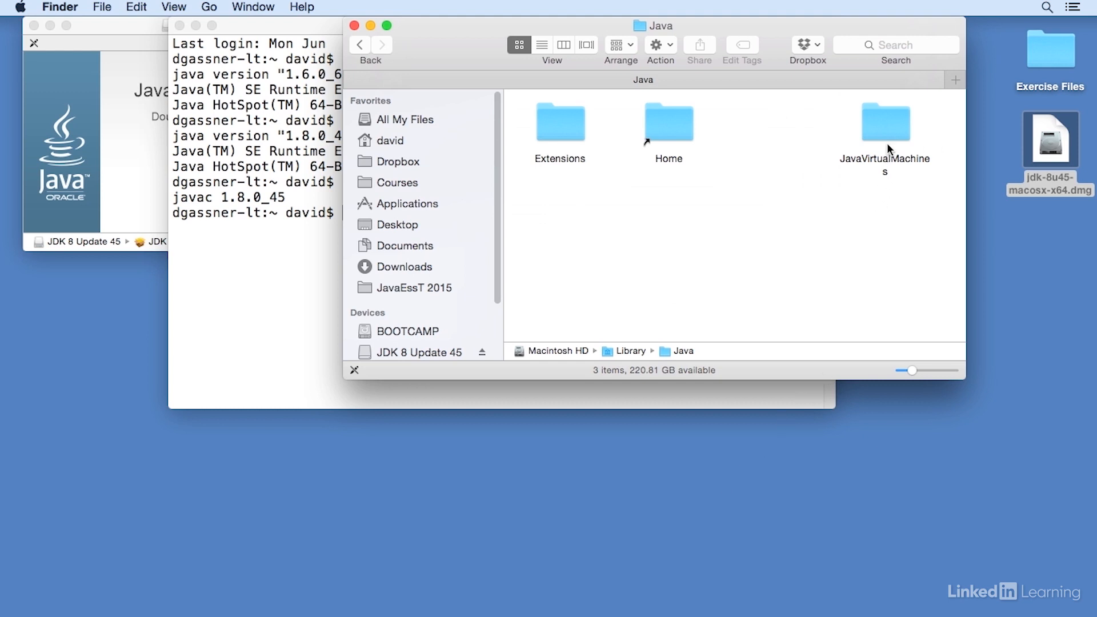
double_click(885, 122)
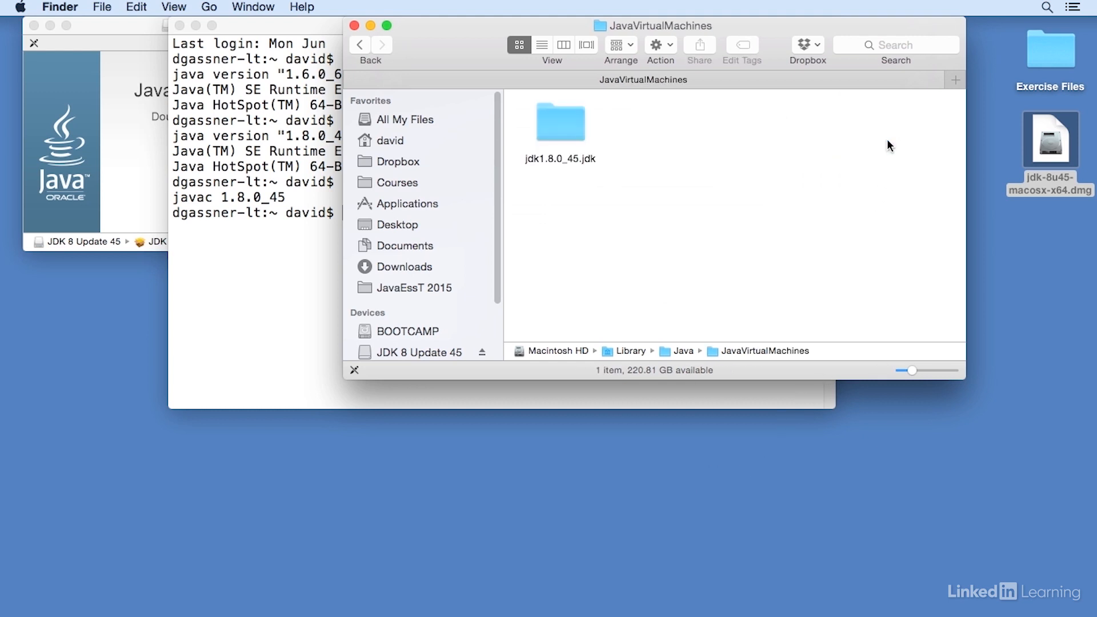
mouse_move(578, 142)
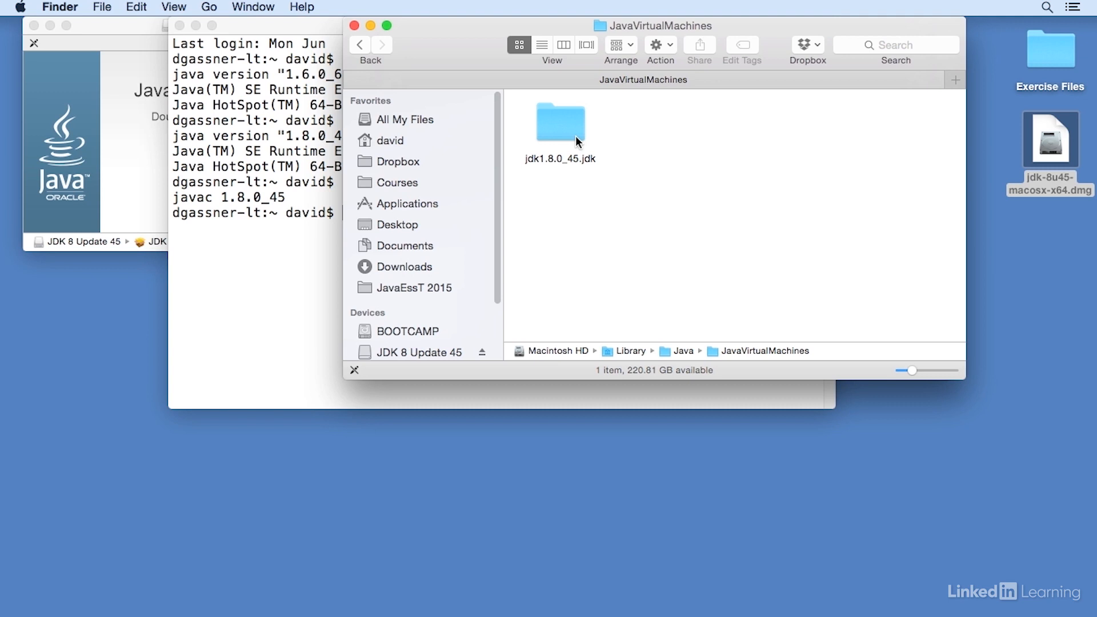
double_click(560, 123)
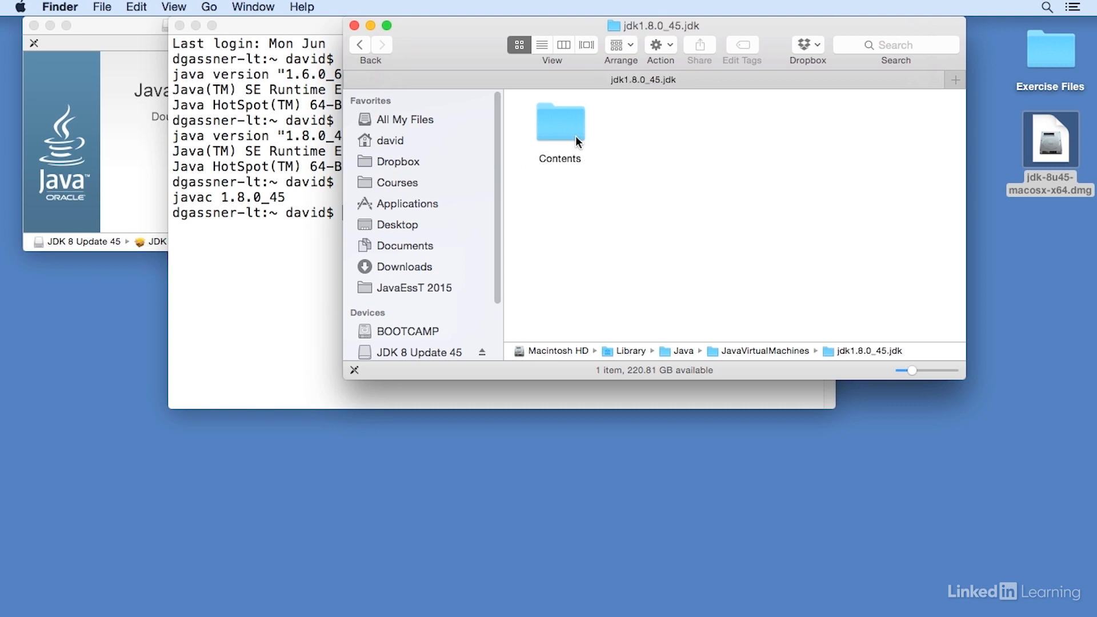
double_click(560, 123)
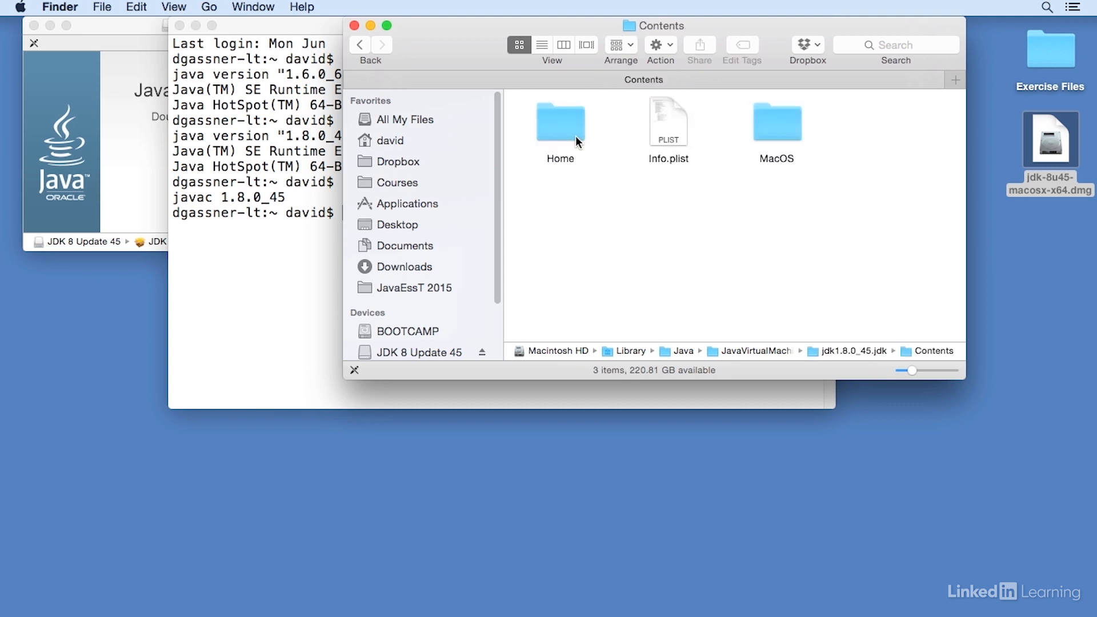
double_click(560, 120)
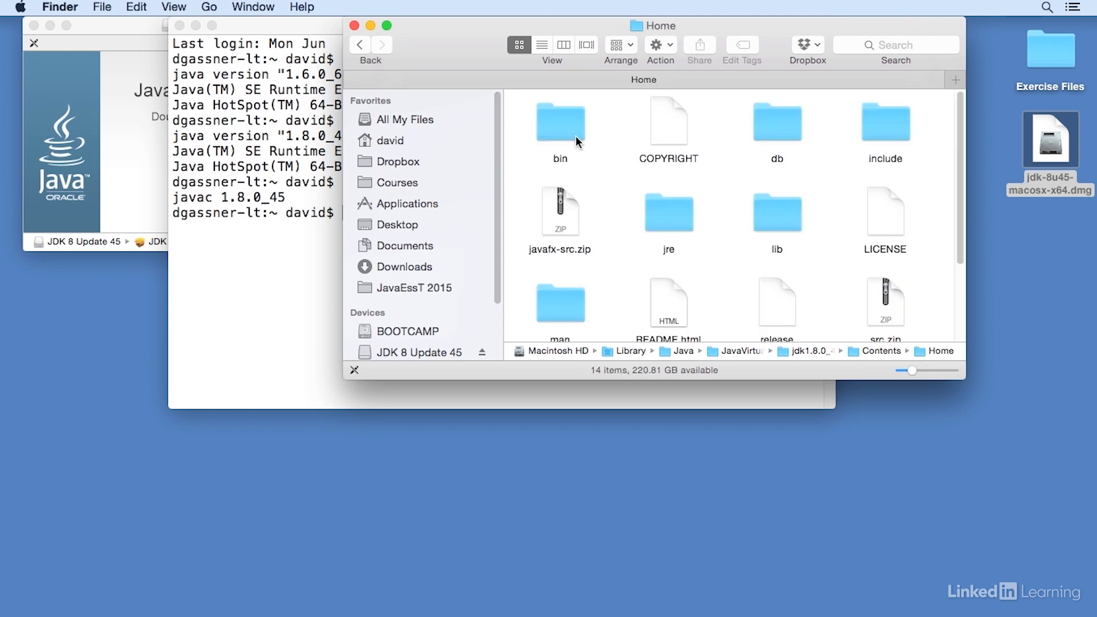
double_click(560, 123)
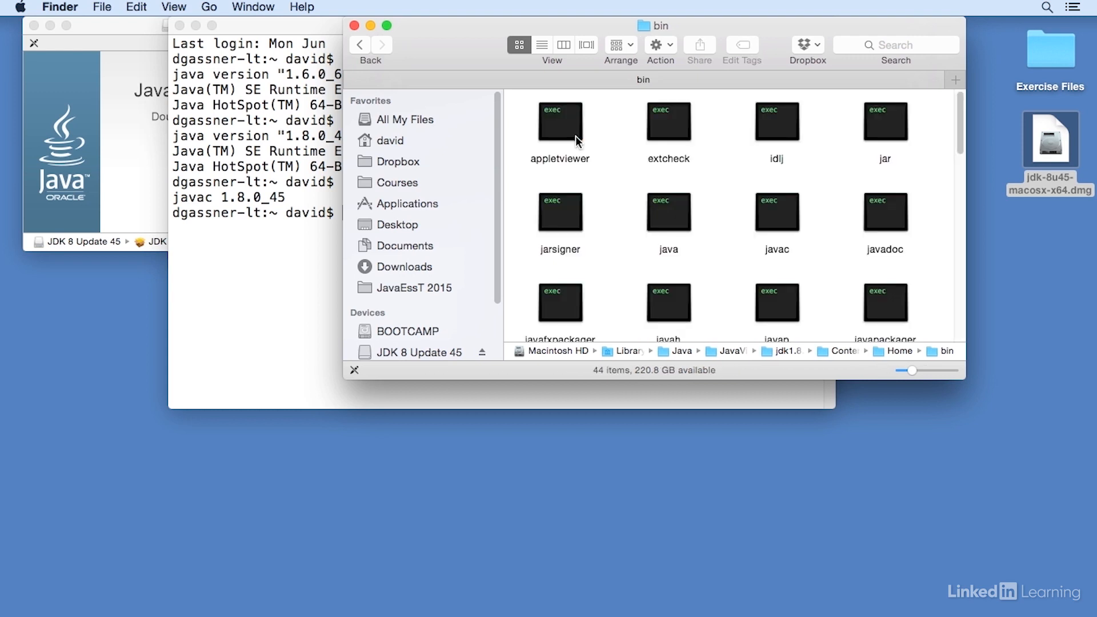